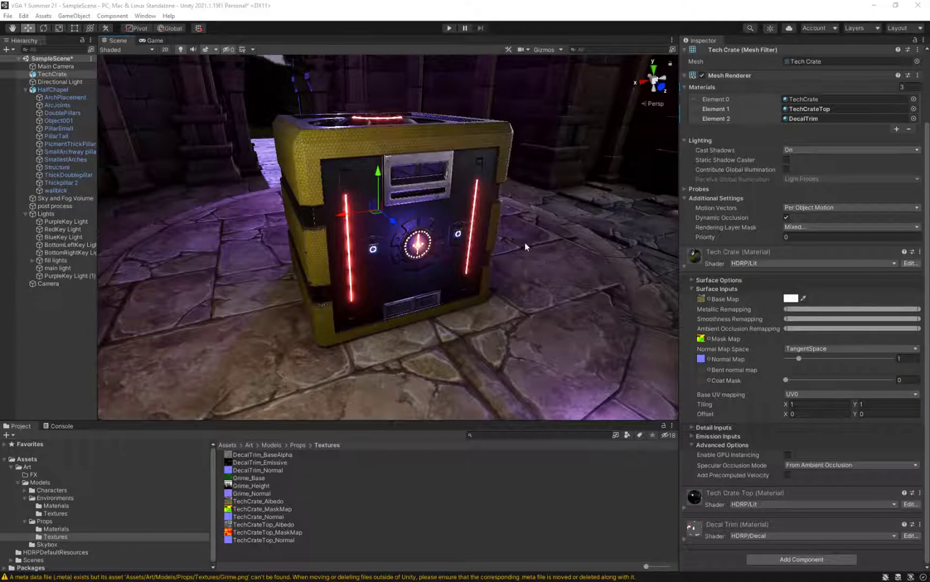
mouse_move(525, 246)
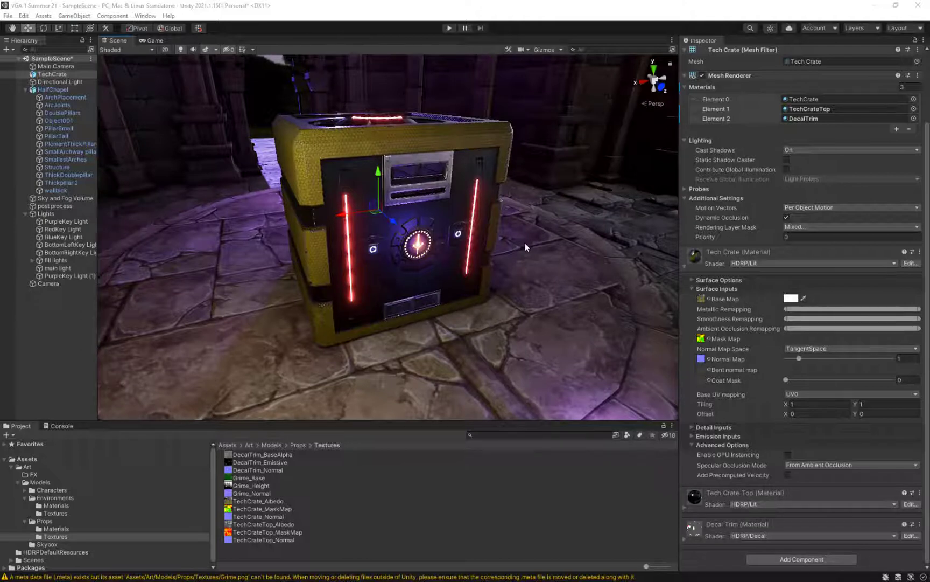
mouse_move(509, 228)
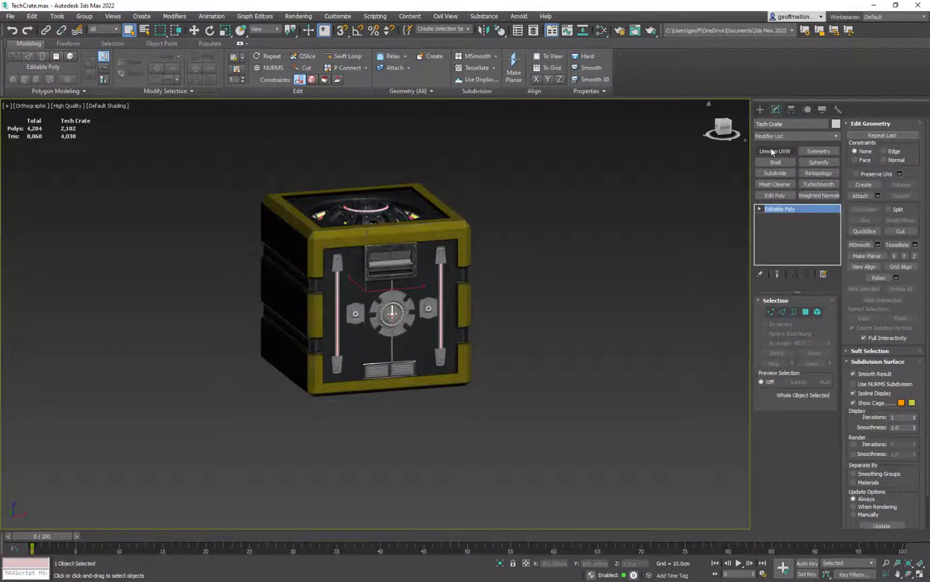
Step: Add Unwrap UVW to the crate and switch it to map channel 2, abandoning edits
left_click(775, 151)
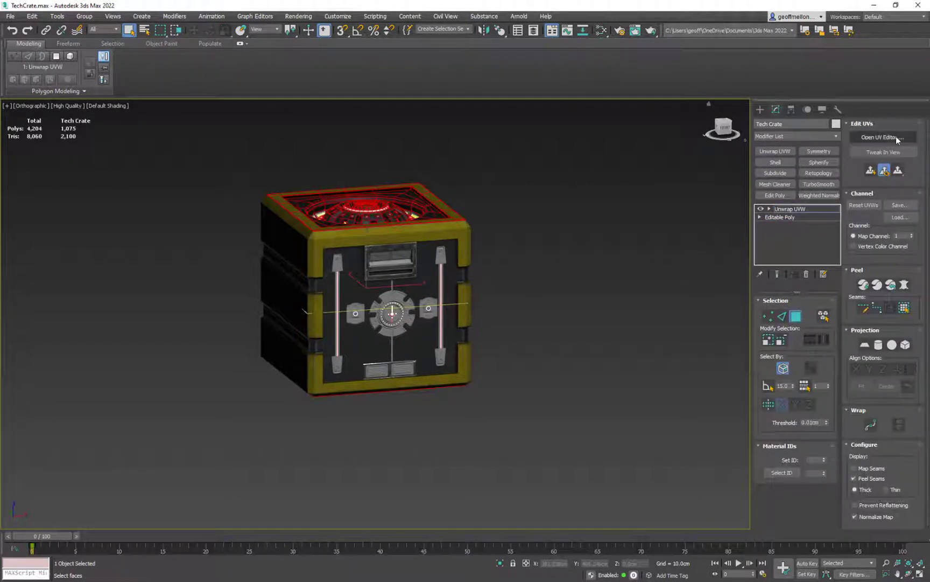
left_click(881, 137)
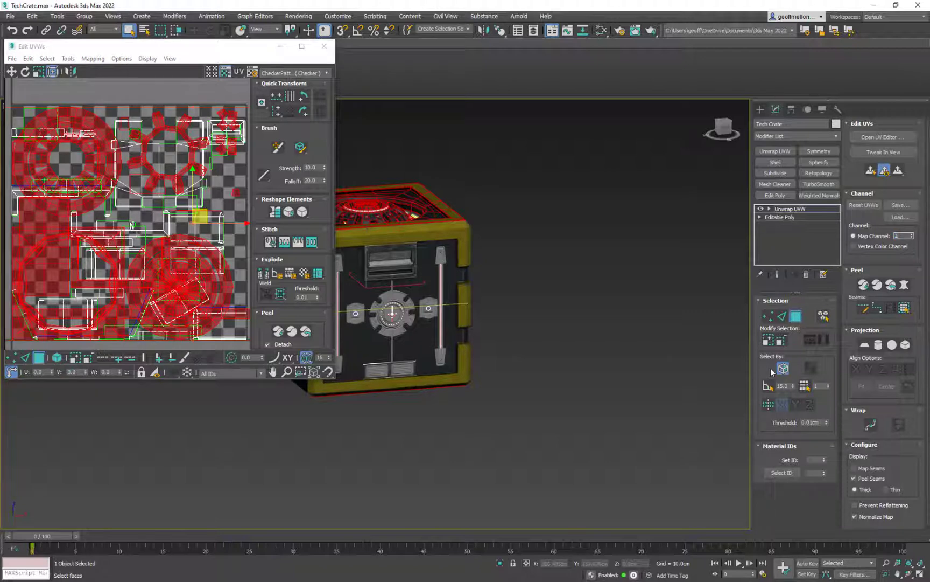
left_click(903, 236)
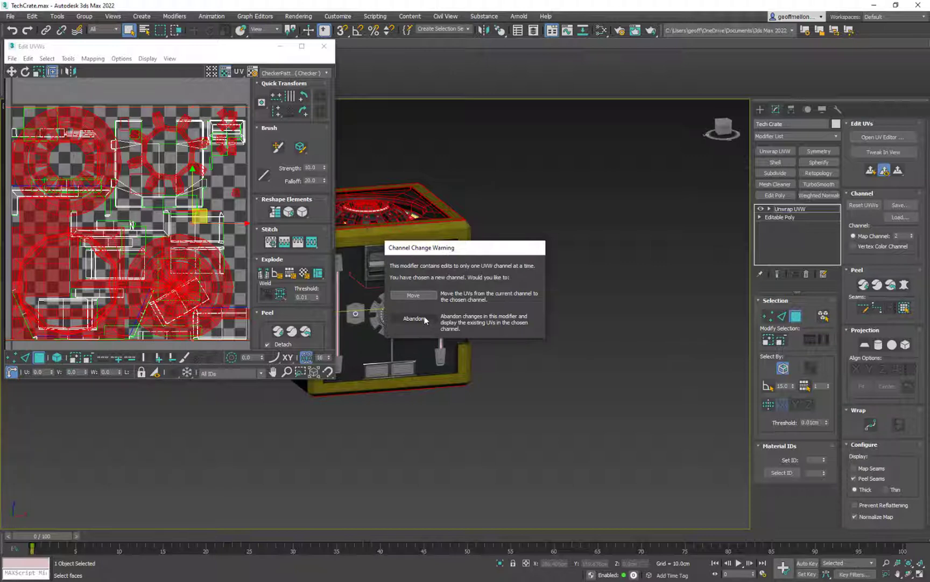
left_click(413, 319)
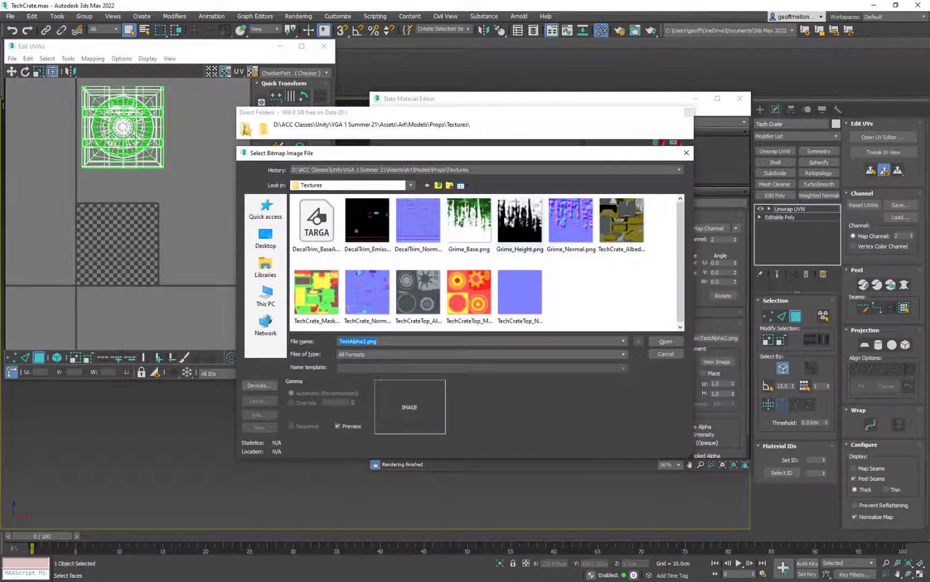
Step: Load Grime_Base.png as the bitmap and preview the image at full size
left_click(665, 341)
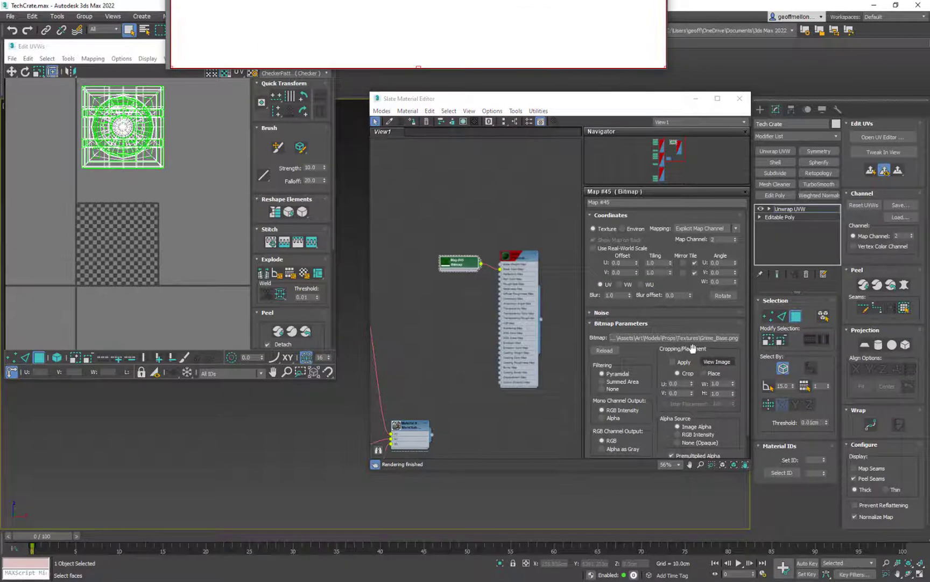
left_click(717, 361)
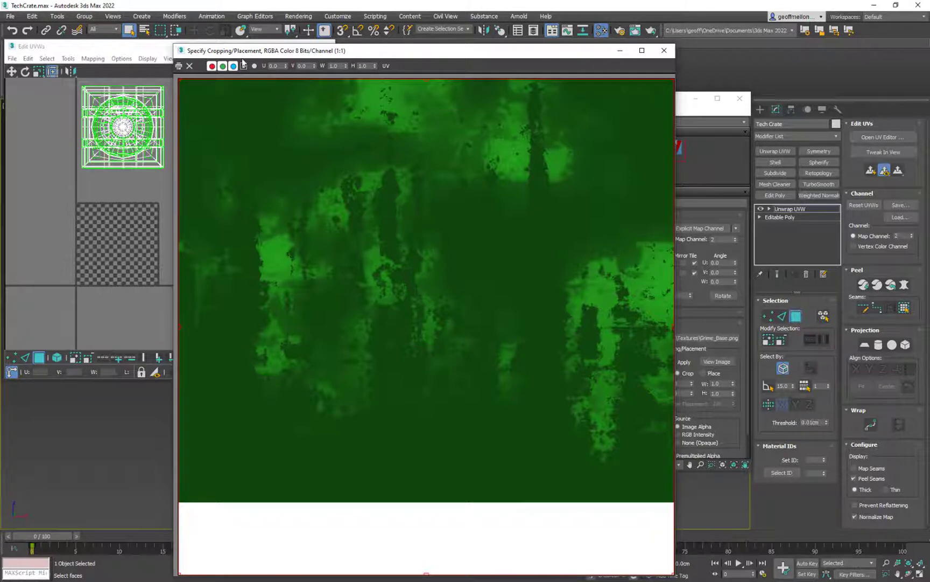
left_click(244, 66)
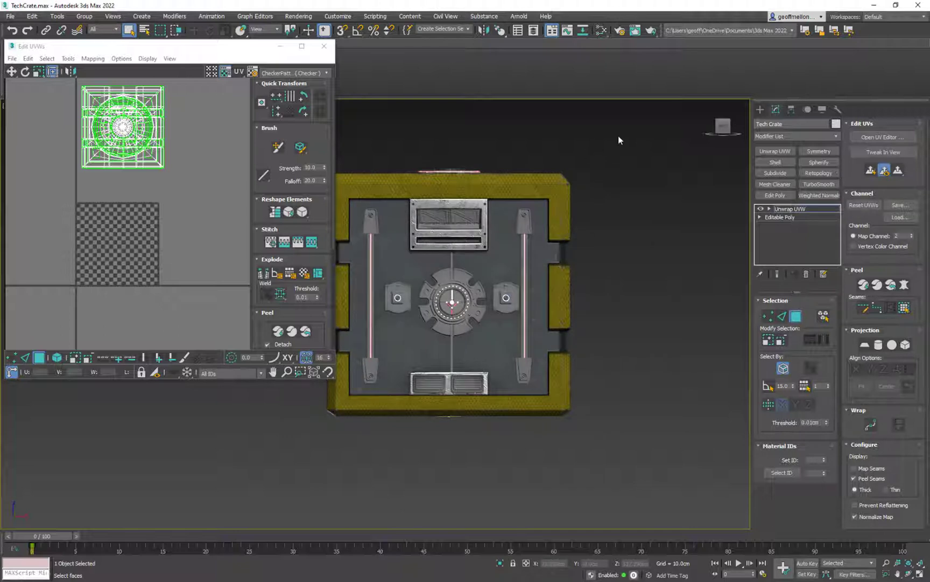
mouse_move(783, 367)
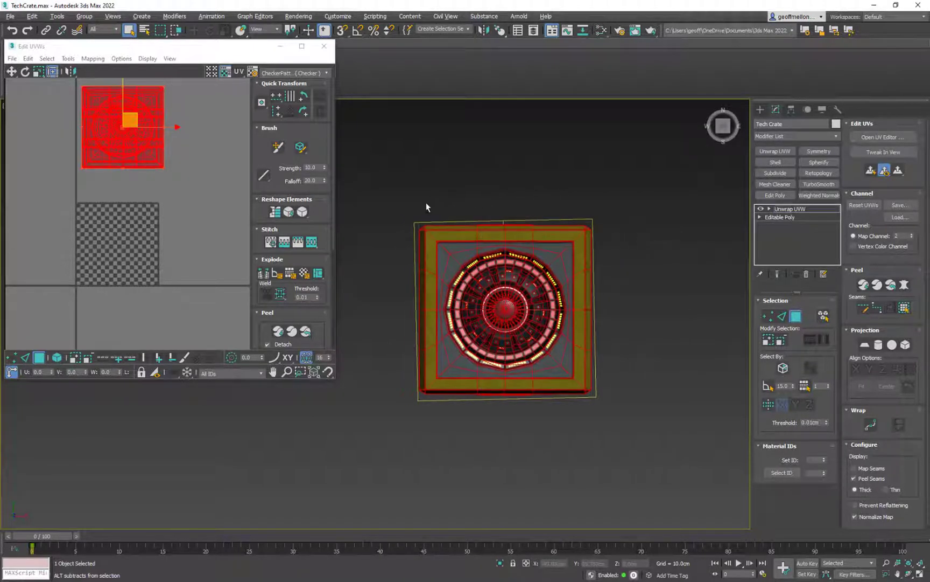
Step: Select the crate's top faces and planar-map them from the current view
left_click_drag(426, 207, 585, 469)
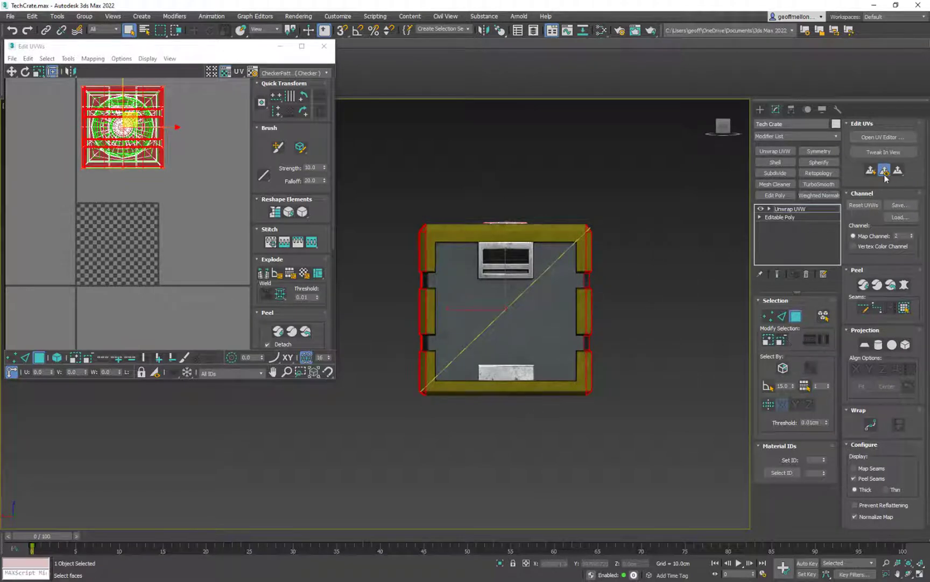
left_click(898, 171)
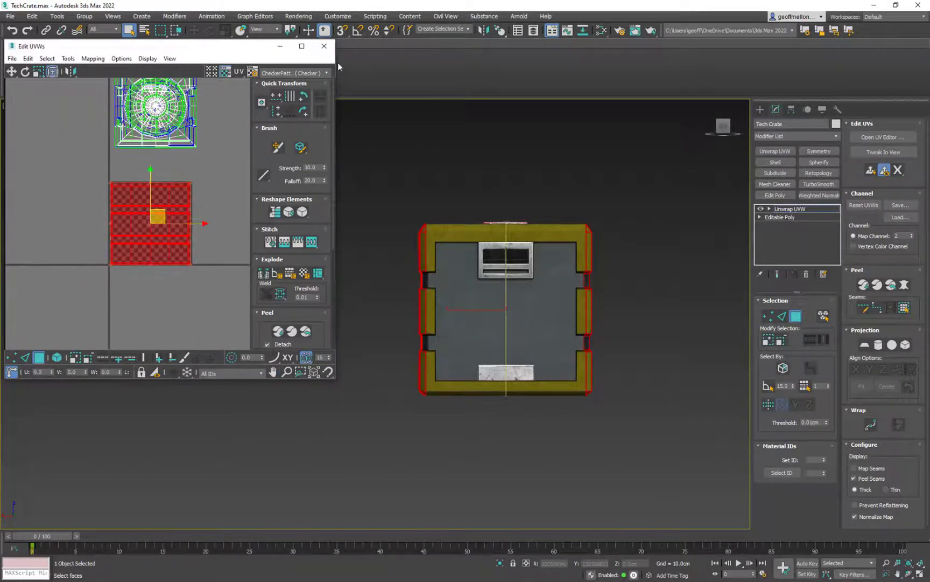
Step: Select the faces on the crate's front side for planar mapping
left_click(292, 72)
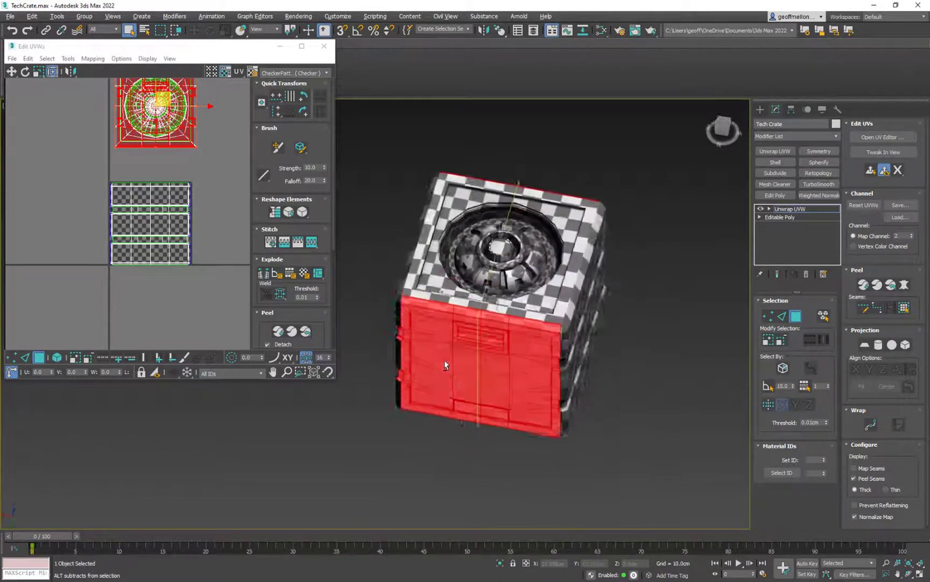
left_click_drag(445, 364, 623, 402)
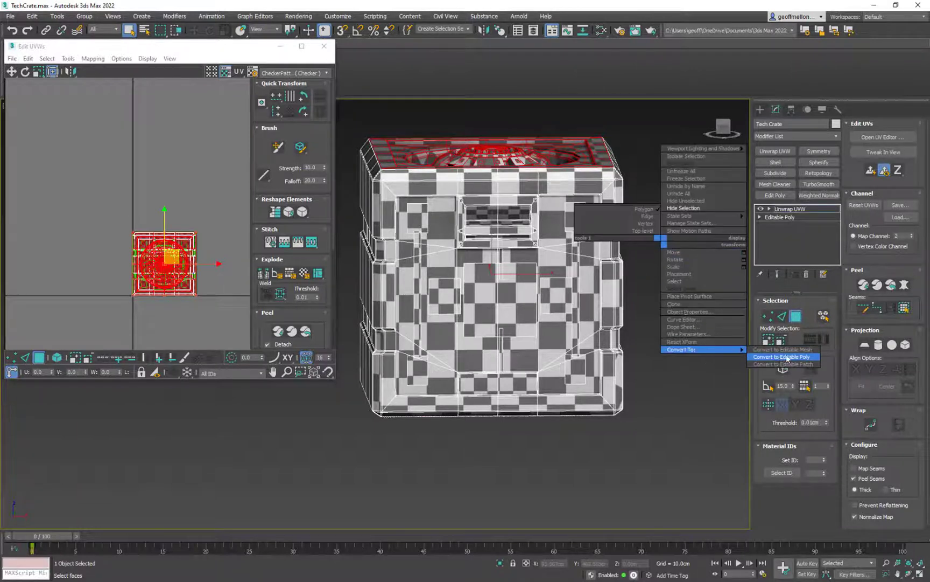
Step: Collapse the crate's channel 2 unwrap into an Editable Poly
left_click(778, 357)
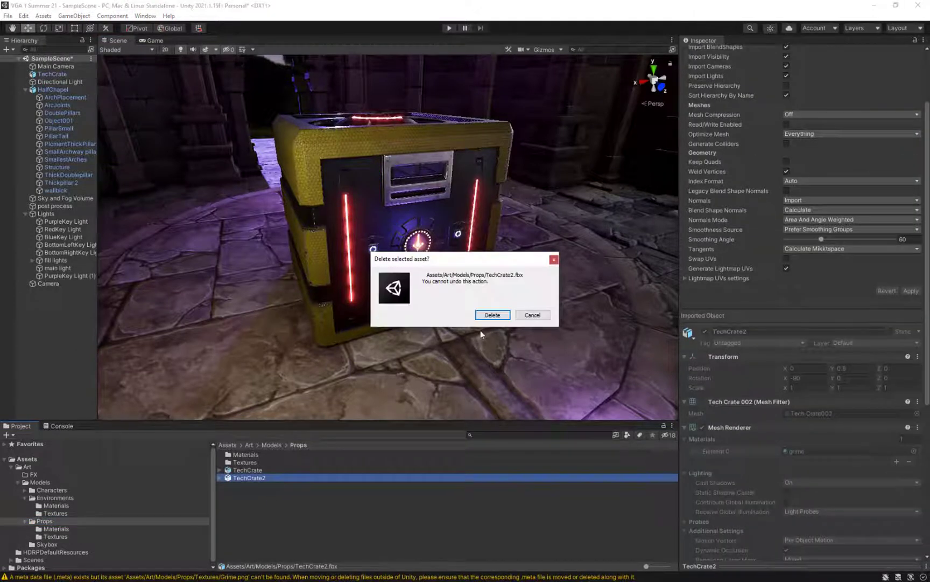
Step: Confirm deleting the TechCrate2.fbx model asset from the Props folder
left_click(492, 315)
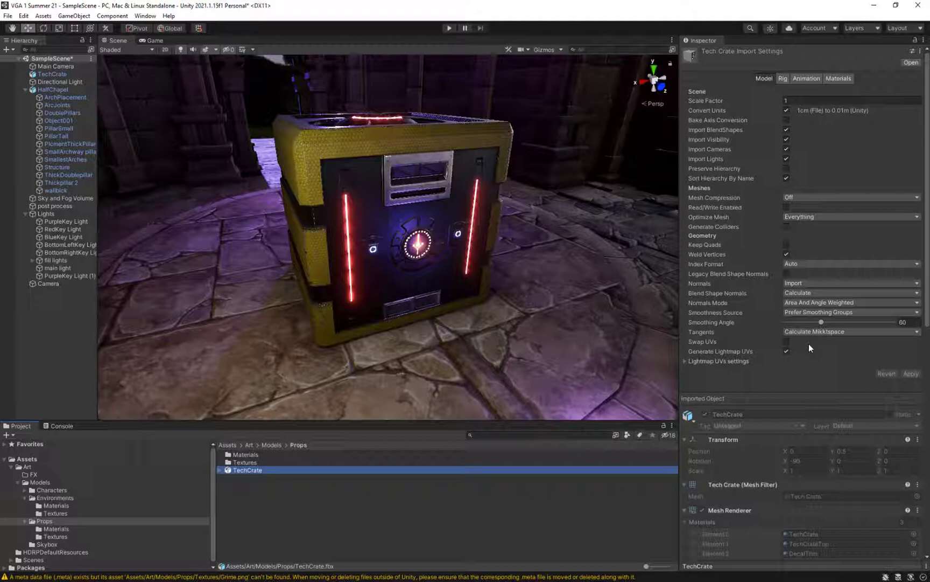
mouse_move(779, 364)
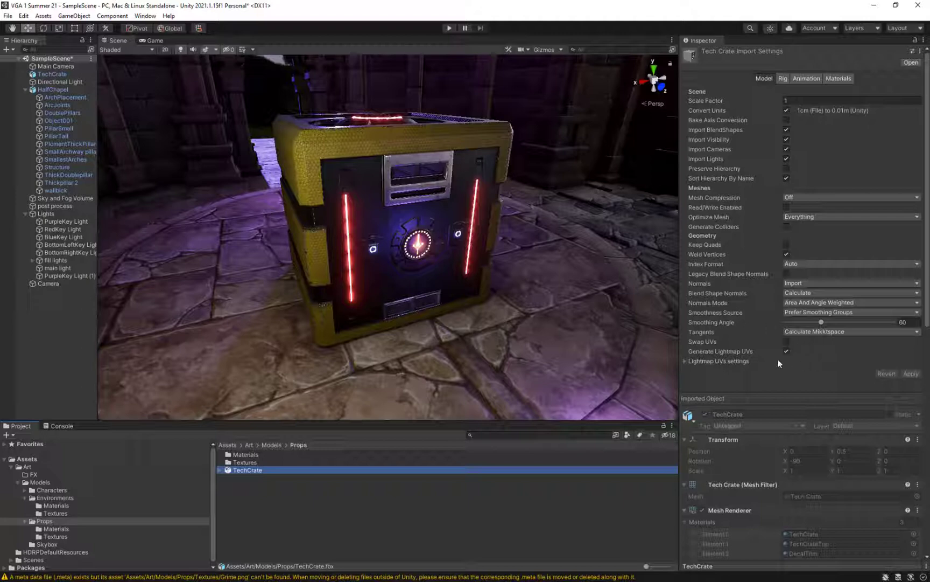
mouse_move(812, 368)
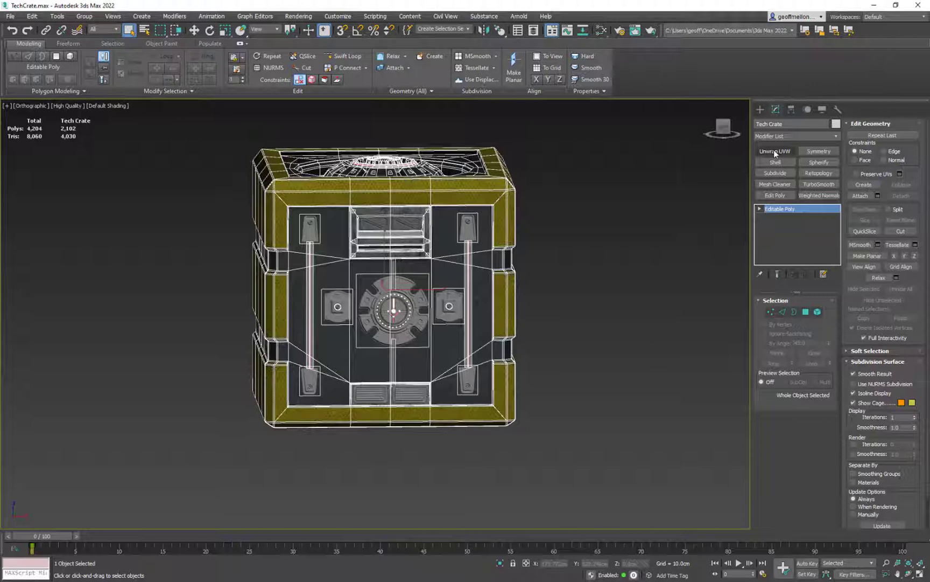
Step: Add a fresh Unwrap UVW, carrying the current UVs onto map channel 2
left_click(775, 151)
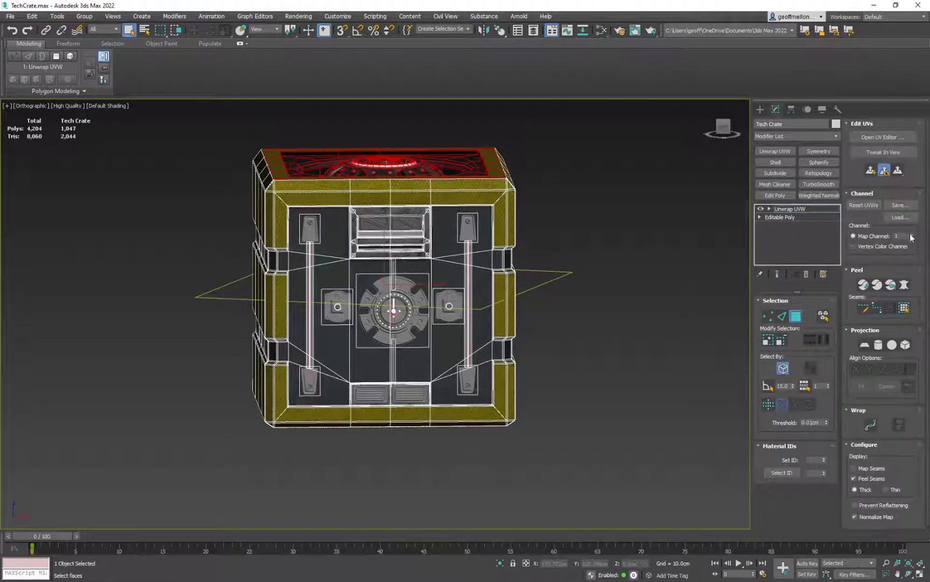
left_click(912, 234)
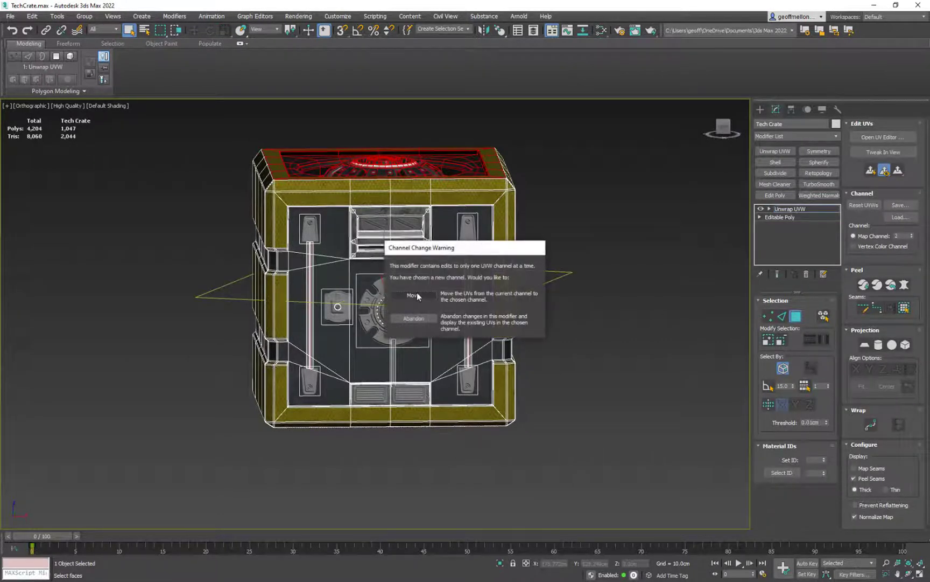
left_click(414, 295)
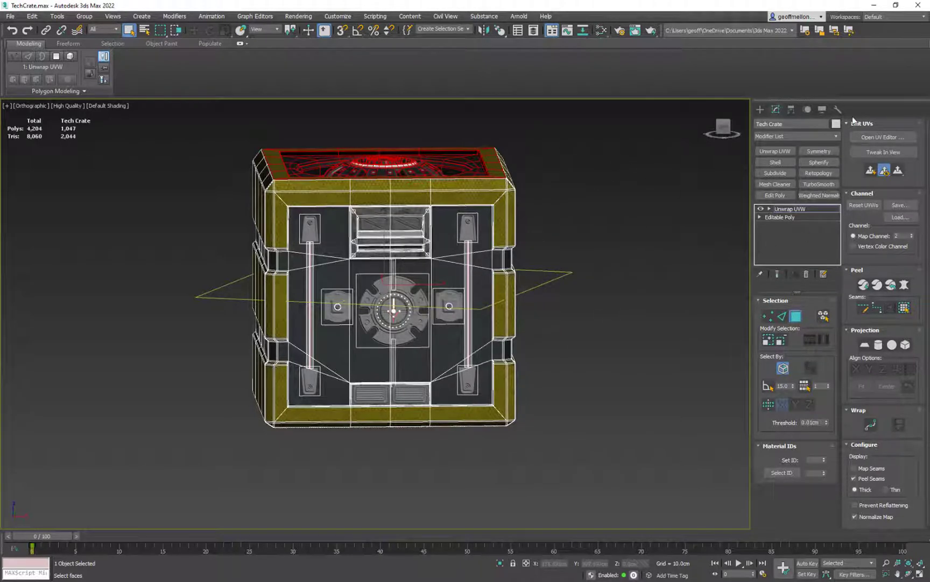
left_click(881, 137)
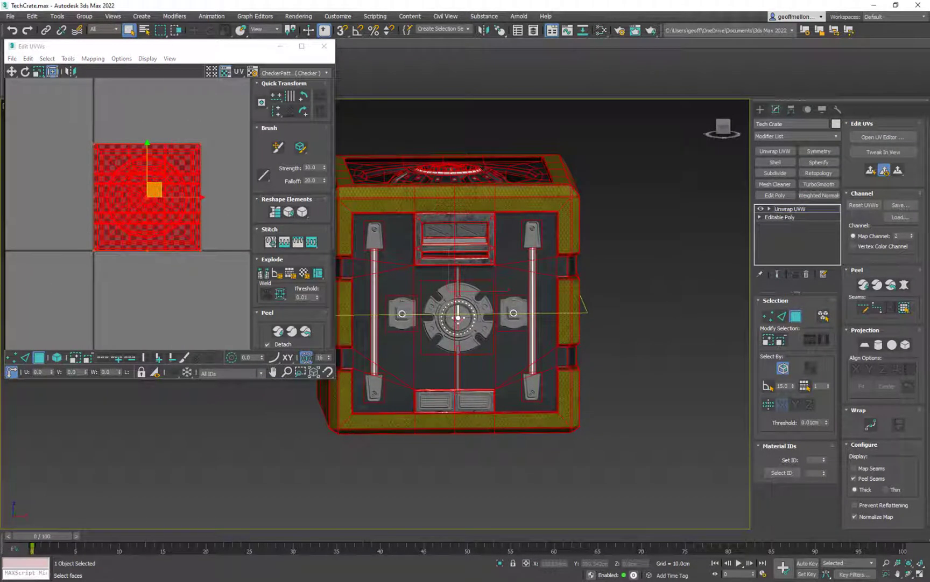
left_click(914, 236)
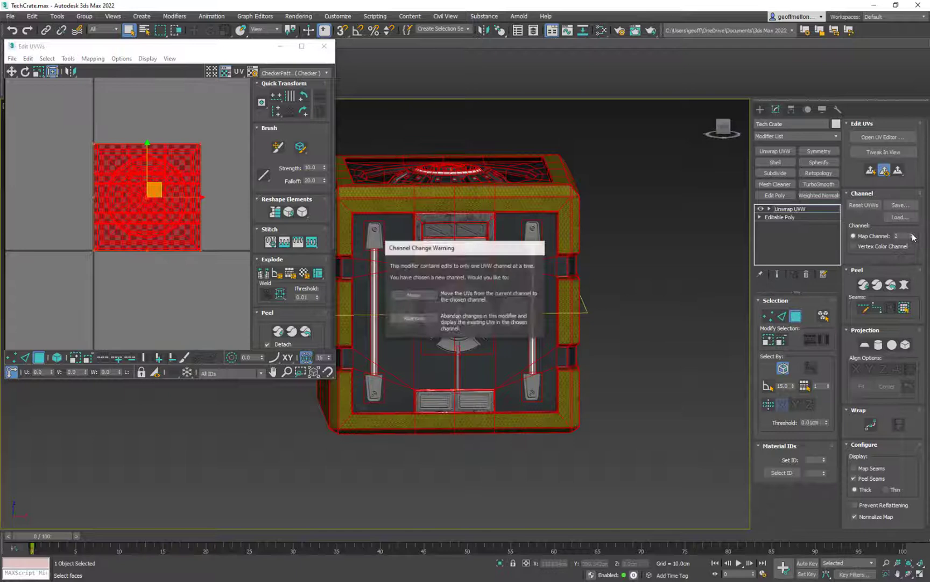
left_click(413, 296)
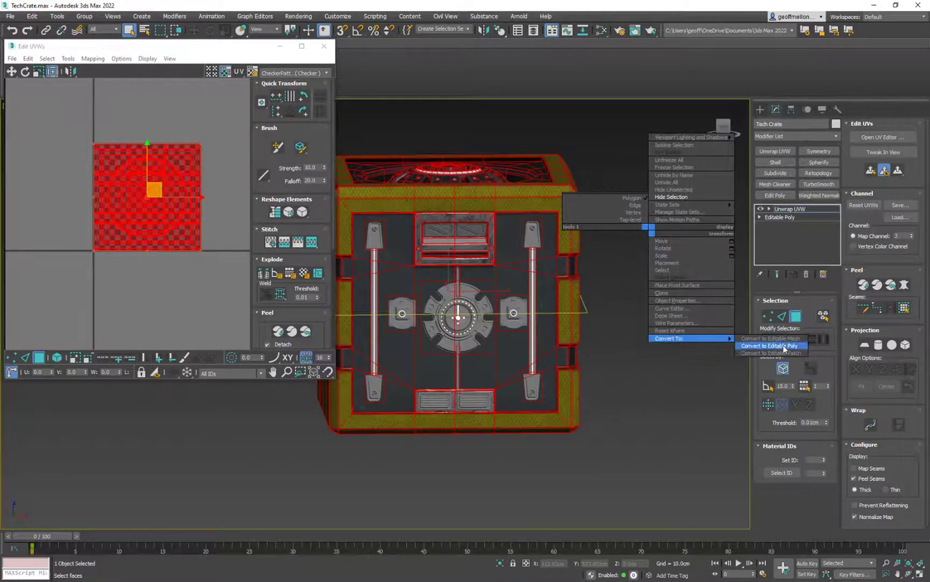
Step: Convert the crate to an Editable Poly from its right-click menu
left_click(769, 345)
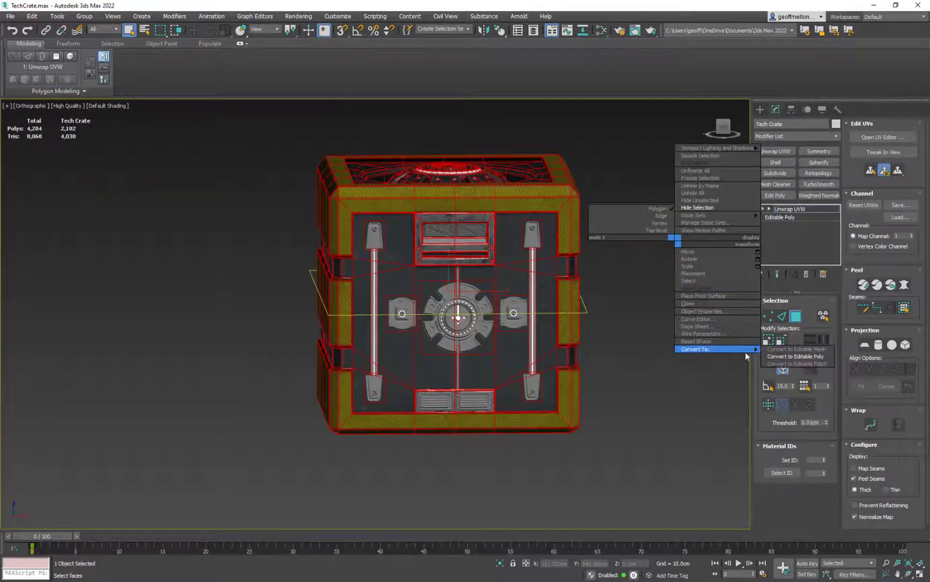
mouse_move(795, 356)
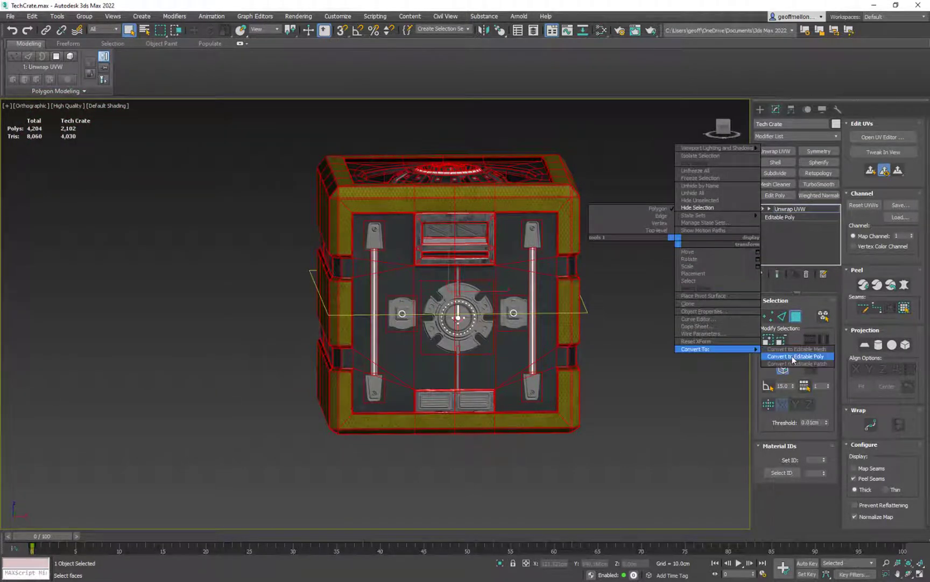
left_click(796, 356)
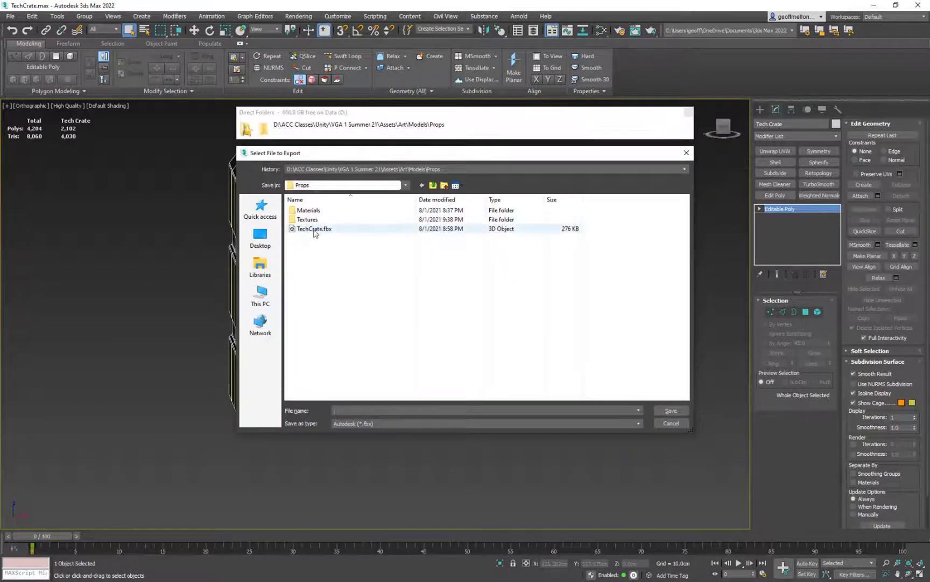
Step: Export over TechCrate.fbx, confirming the replacement and dismissing texture warnings
left_click(670, 410)
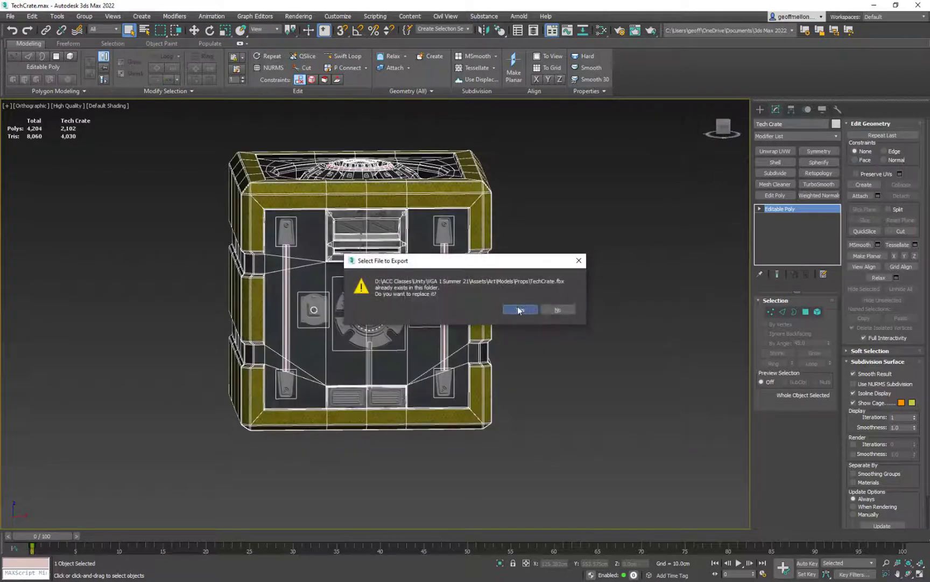
left_click(520, 309)
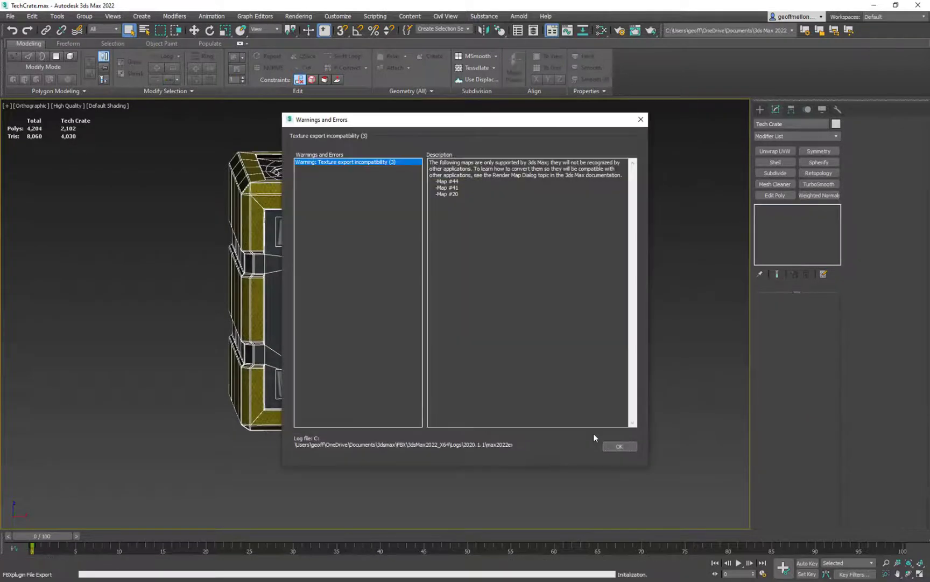
left_click(619, 447)
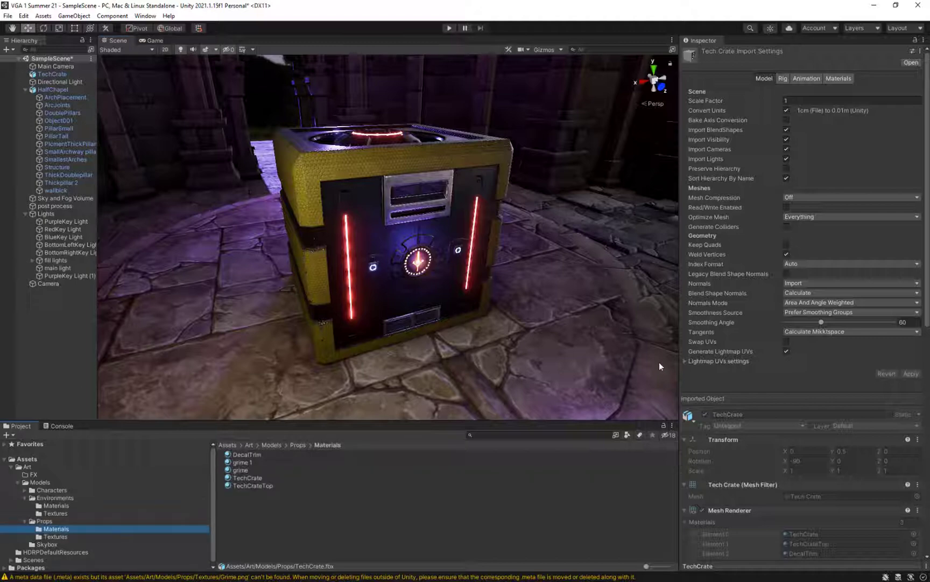
Step: Assign the grime material to Element 0 of TechCrate's Mesh Renderer
left_click(244, 461)
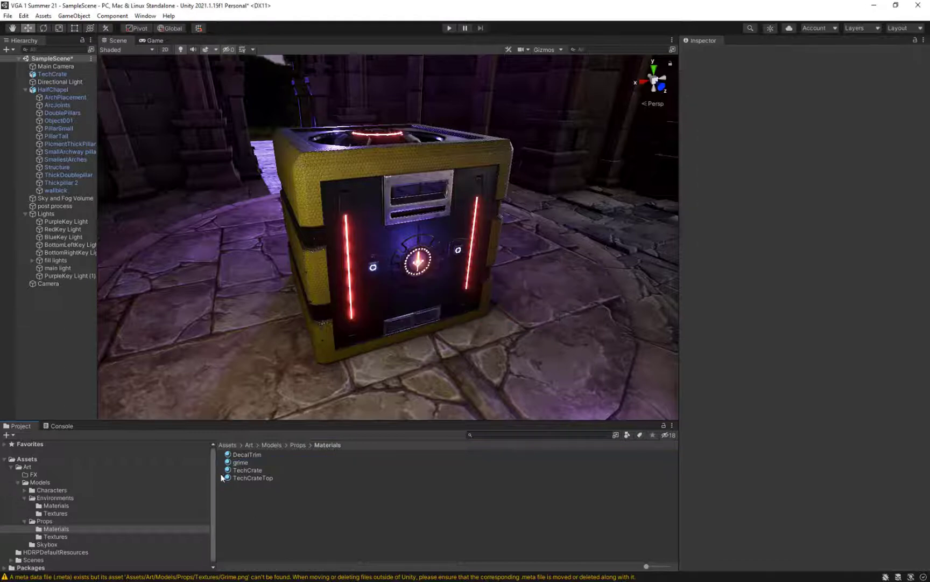
left_click(240, 462)
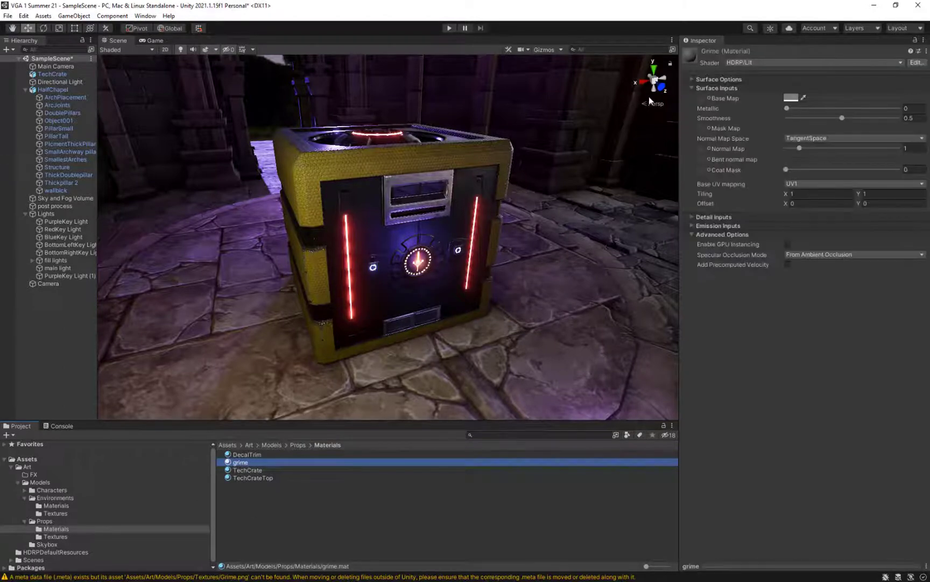
left_click(53, 74)
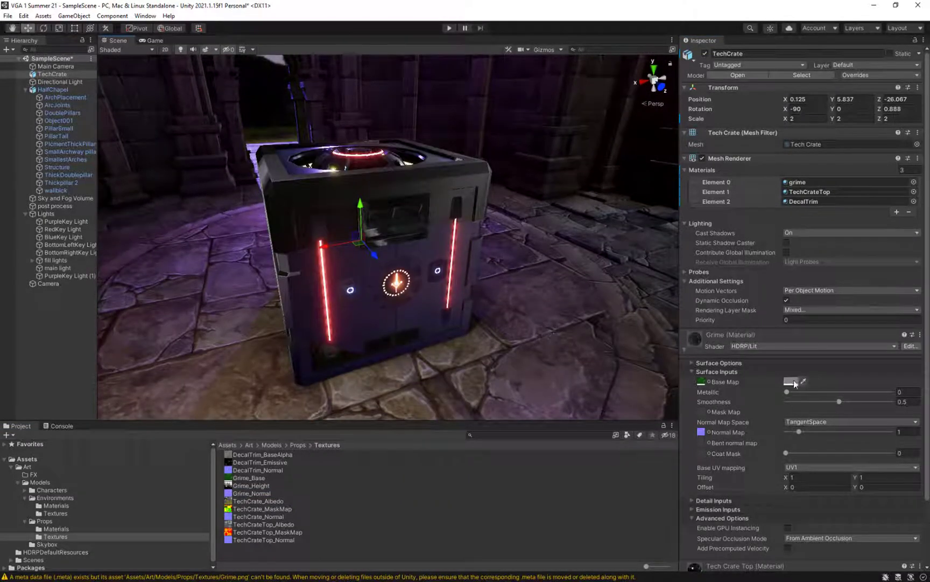
Step: Compare the grime material's Base UV mapping on UV1 and UV2, ending back on UV0
left_click(791, 381)
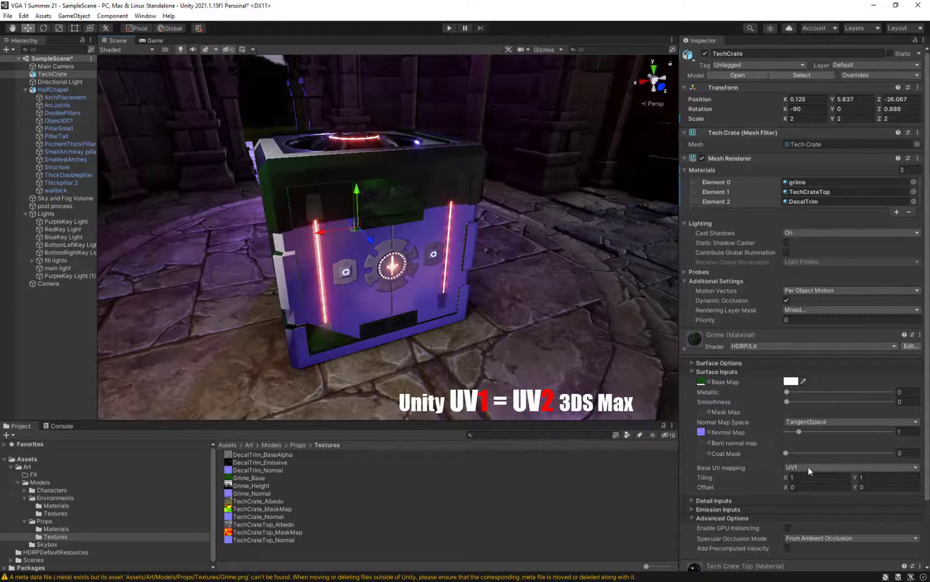
left_click(850, 467)
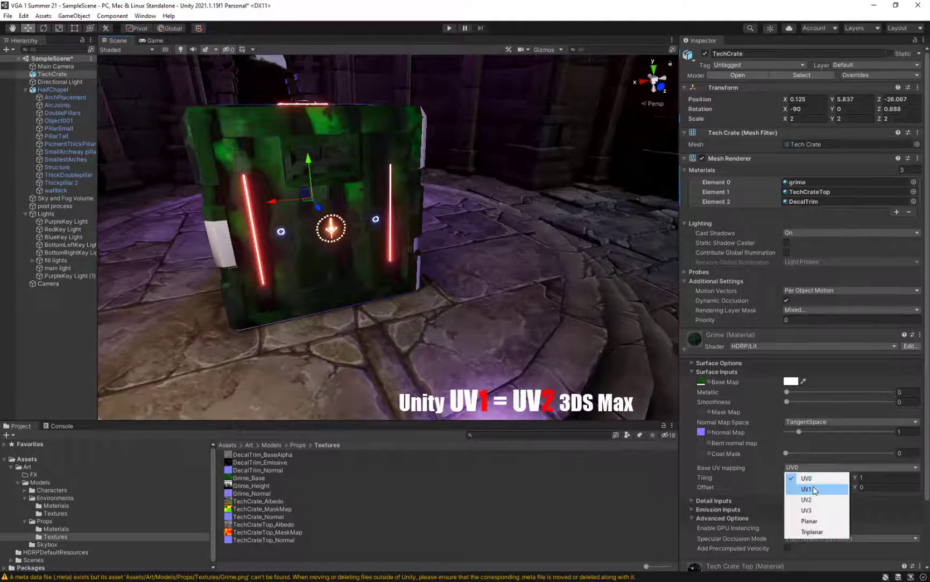
left_click(807, 488)
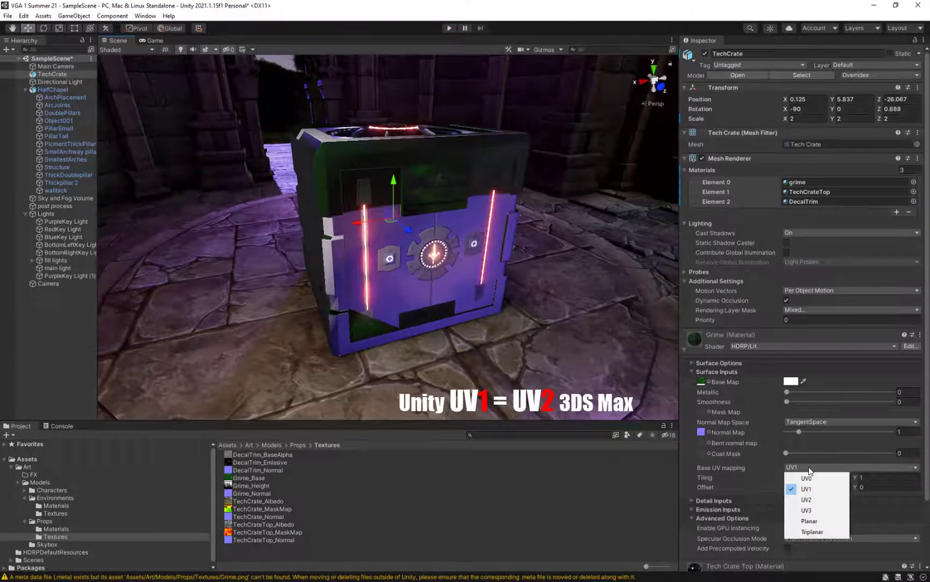
mouse_move(807, 499)
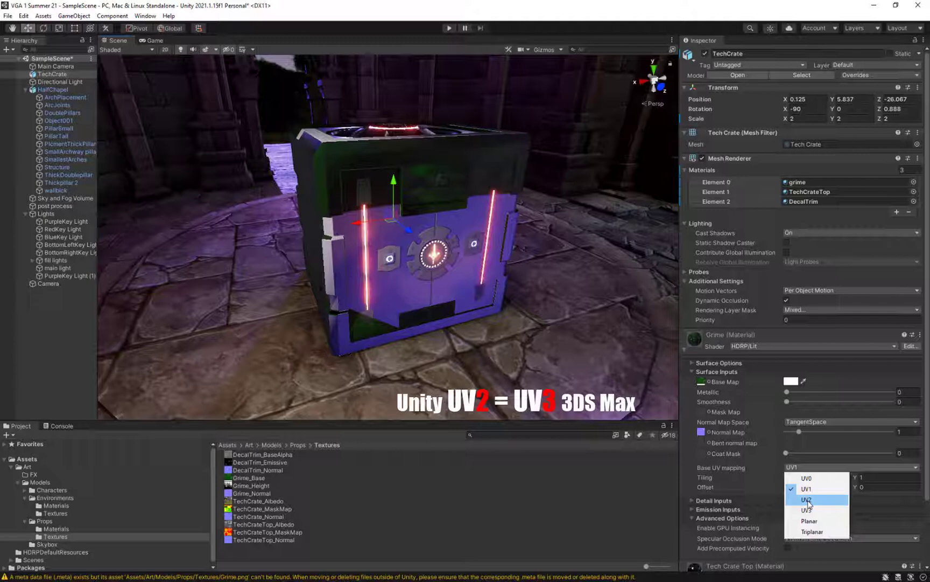
left_click(808, 500)
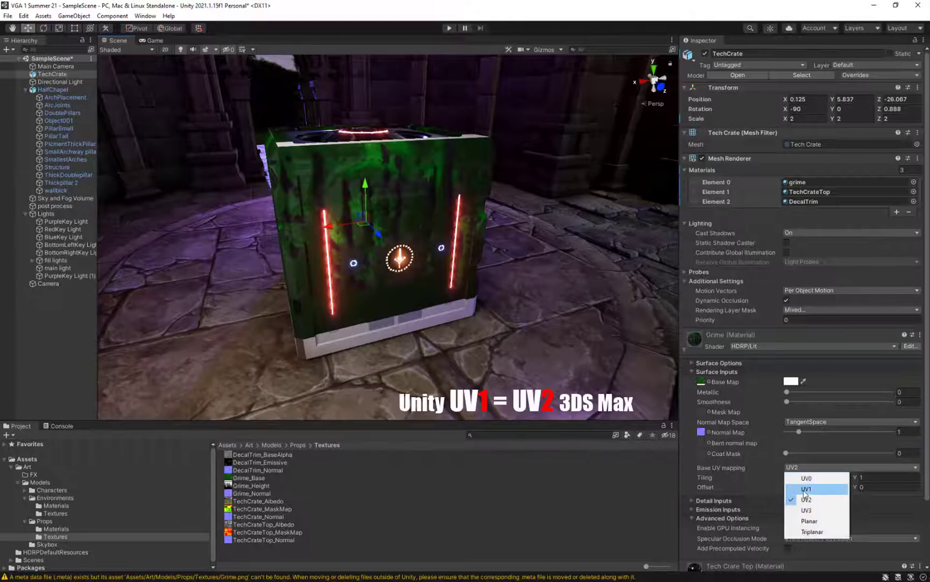
left_click(807, 489)
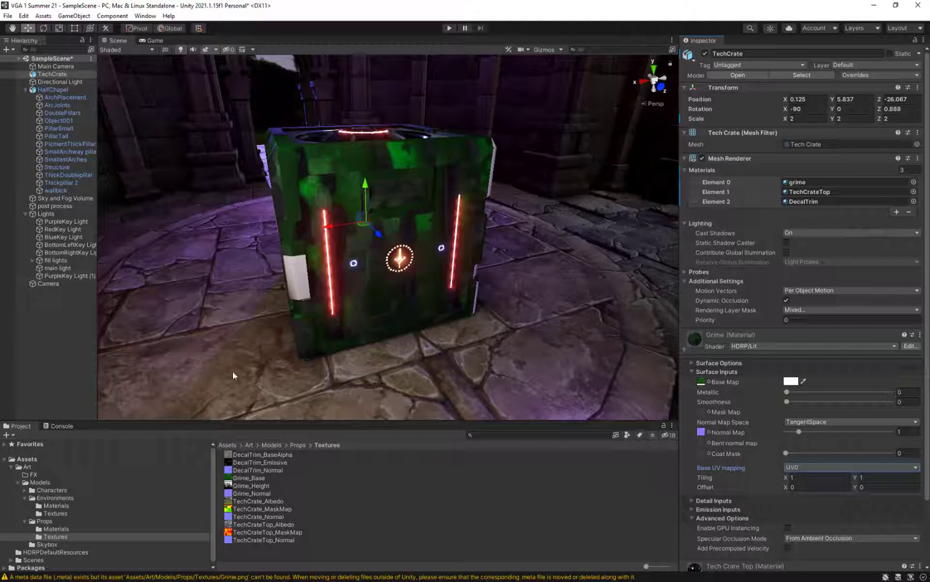
mouse_move(285, 479)
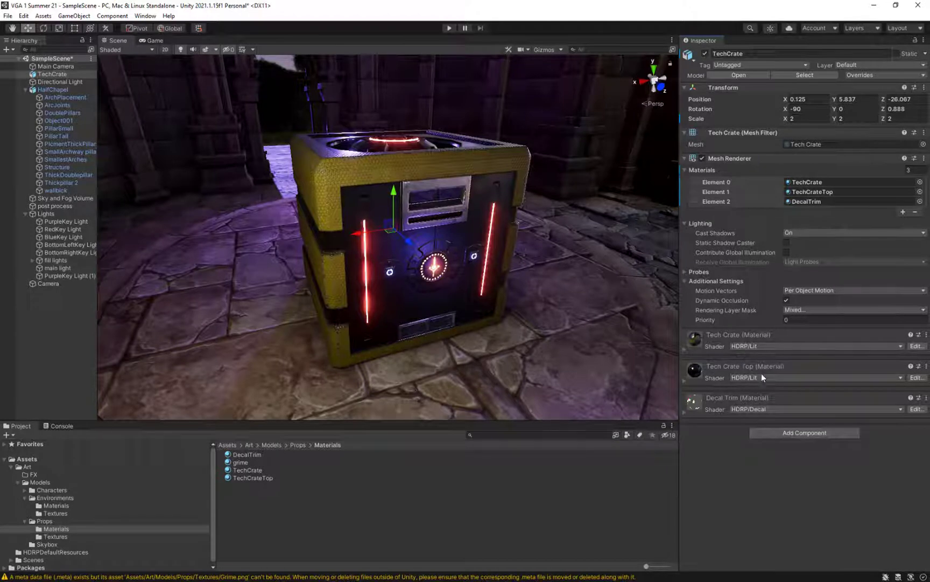
mouse_move(467, 297)
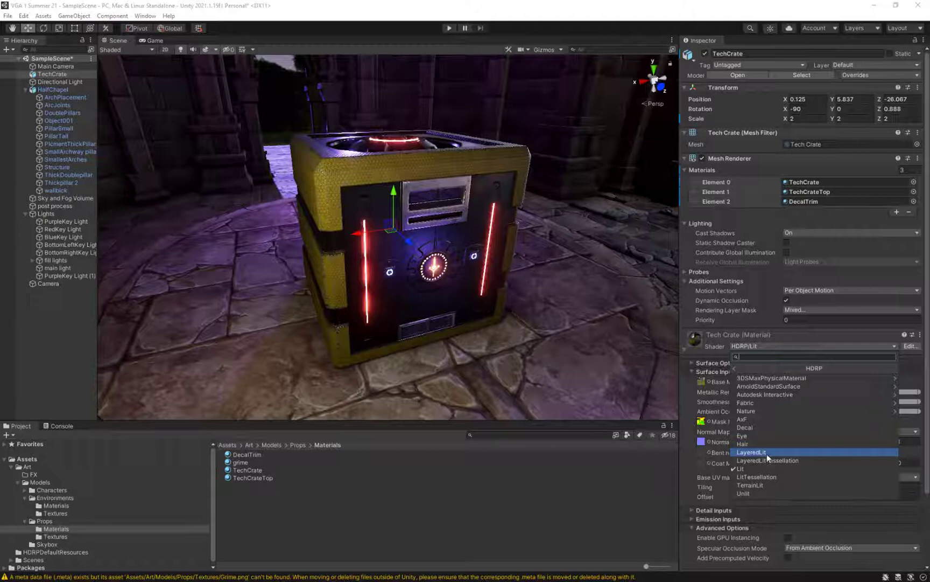
Step: Switch the TechCrate material to the HDRP LayeredLit shader and turn off height-based blending
left_click(752, 453)
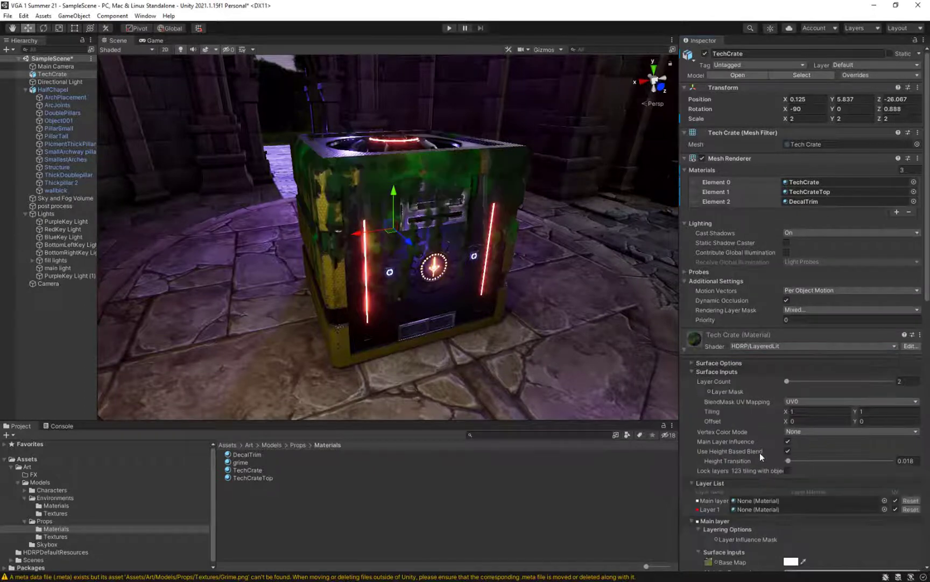
scroll("down", 3)
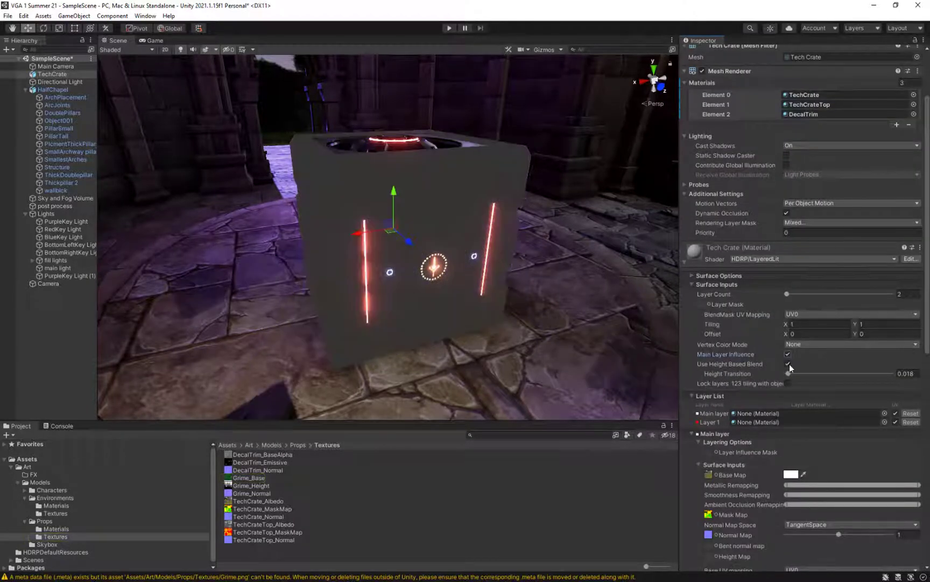
left_click(789, 364)
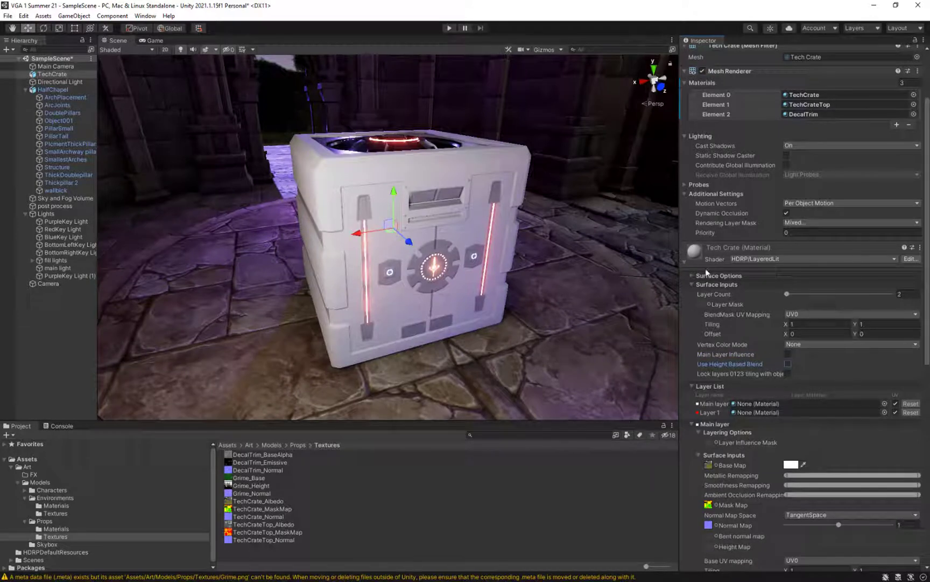
mouse_move(816, 308)
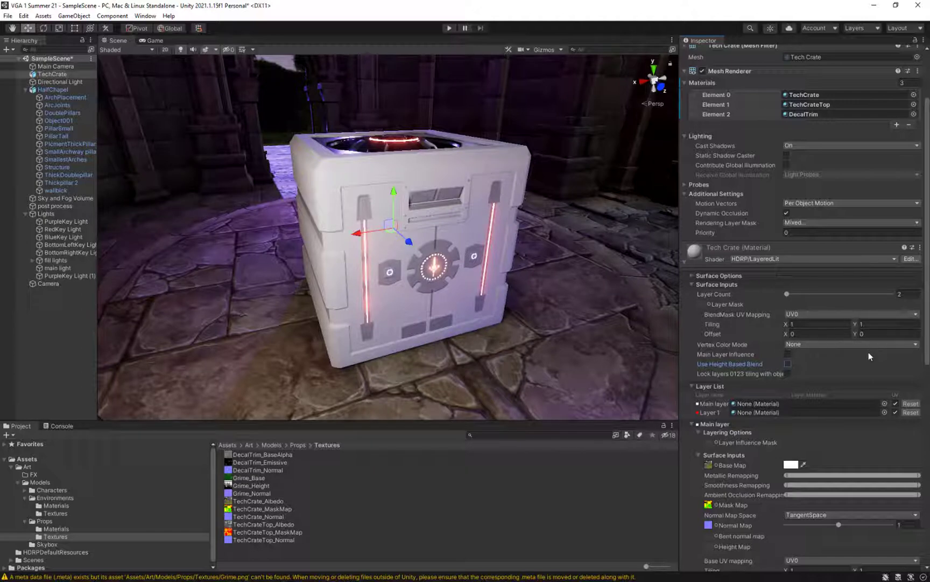
mouse_move(714, 383)
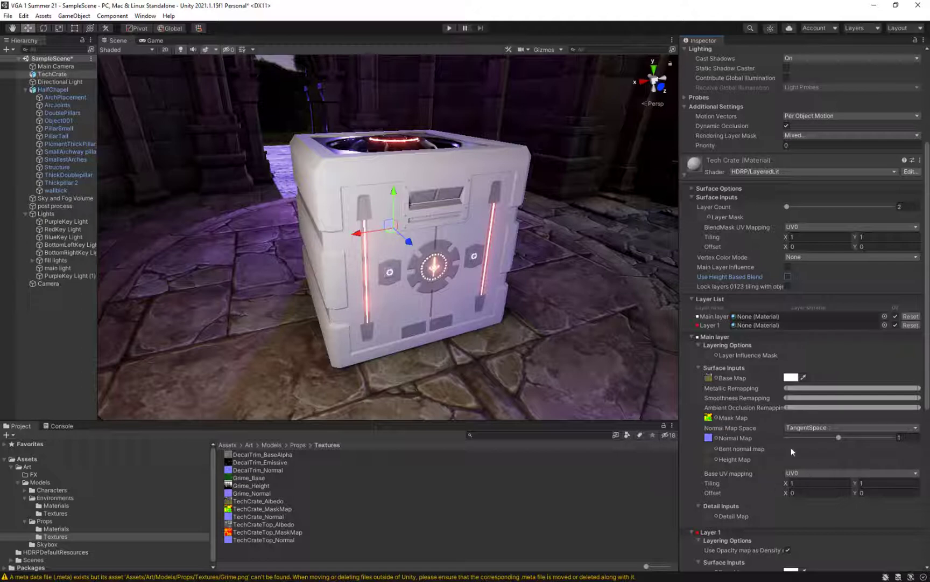
mouse_move(712, 321)
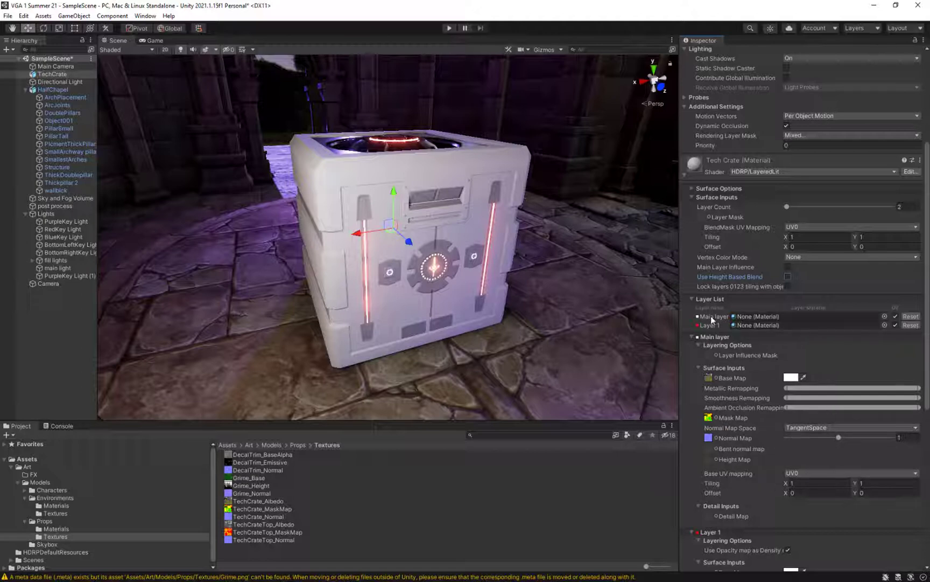
mouse_move(782, 466)
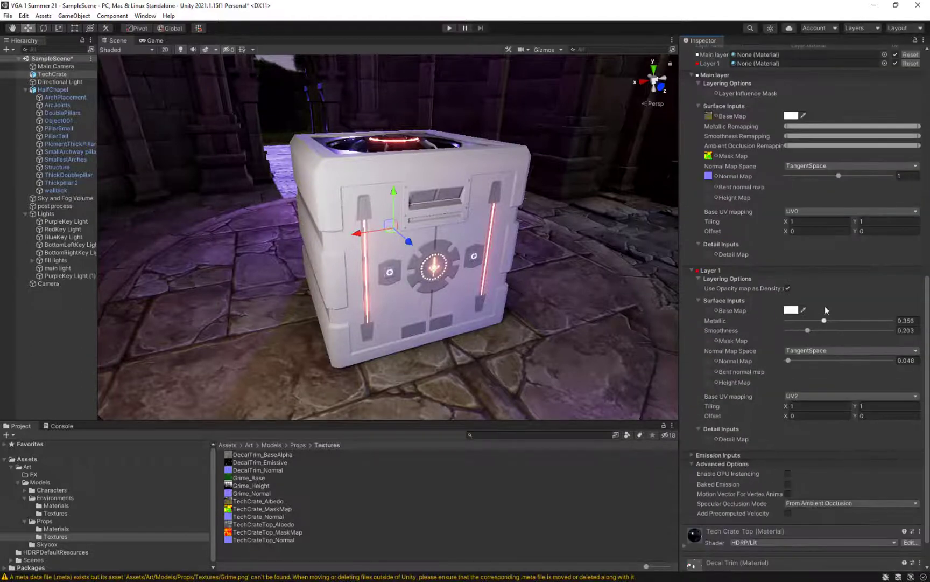
Step: Untick Use Opacity map as Density and set Layer 1's Base UV mapping to UV2
left_click(789, 287)
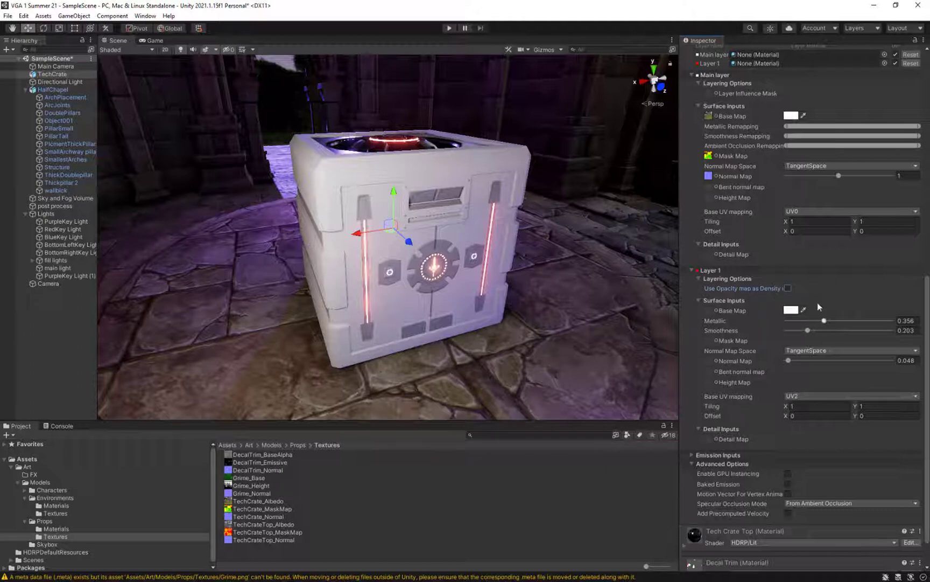
mouse_move(585, 302)
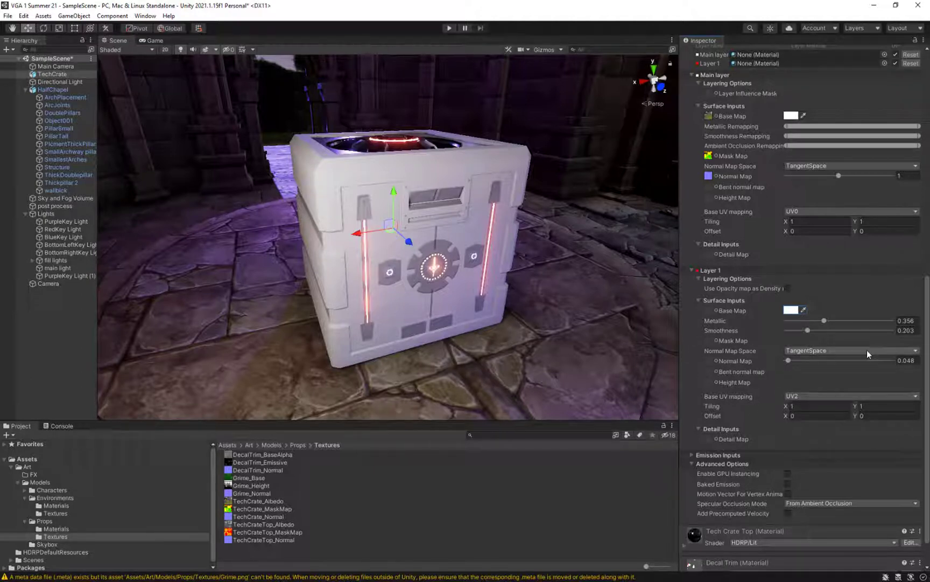
left_click(852, 396)
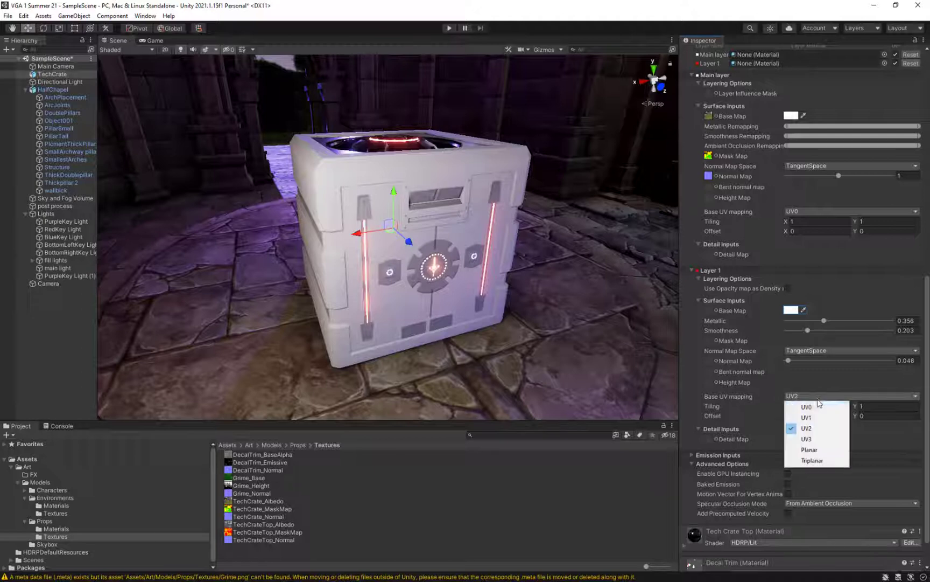
left_click(804, 407)
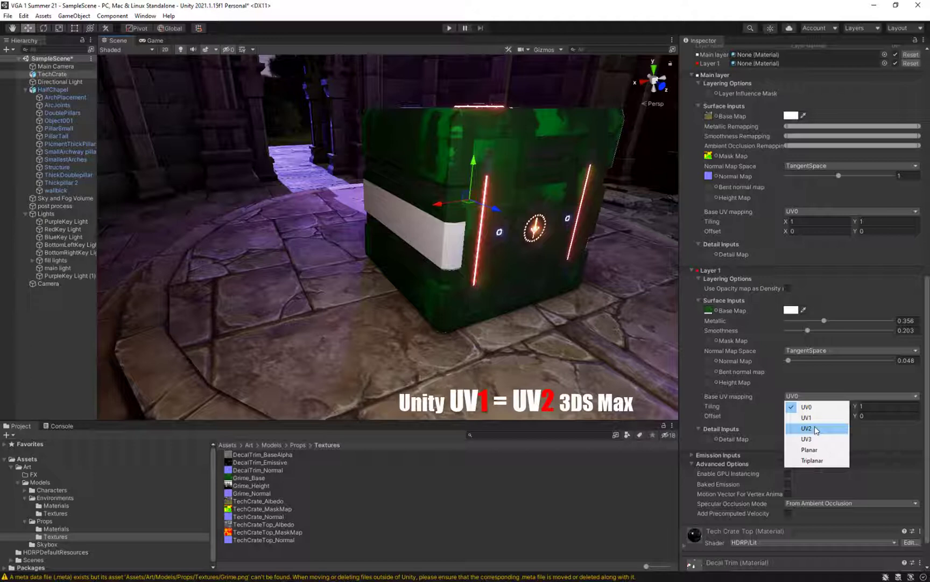
left_click(807, 428)
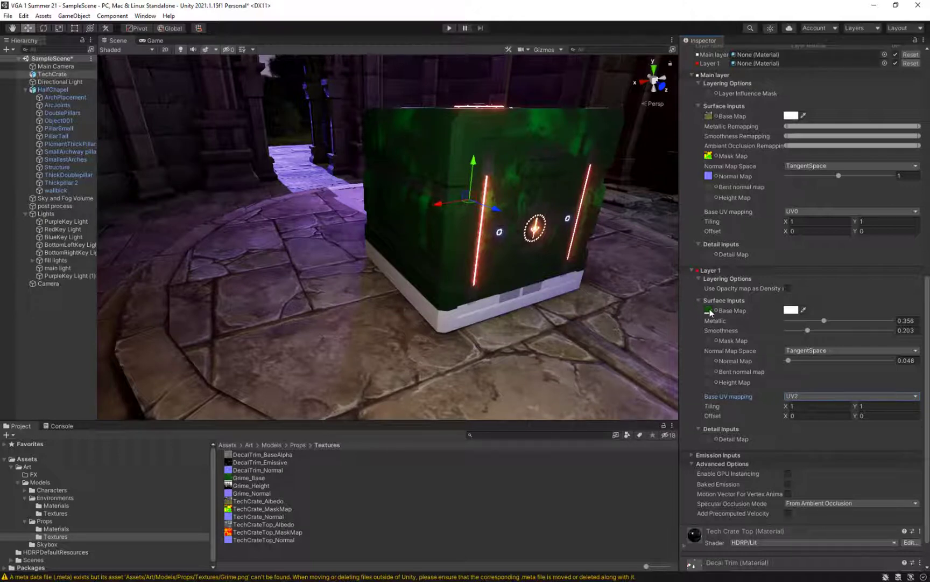
mouse_move(712, 312)
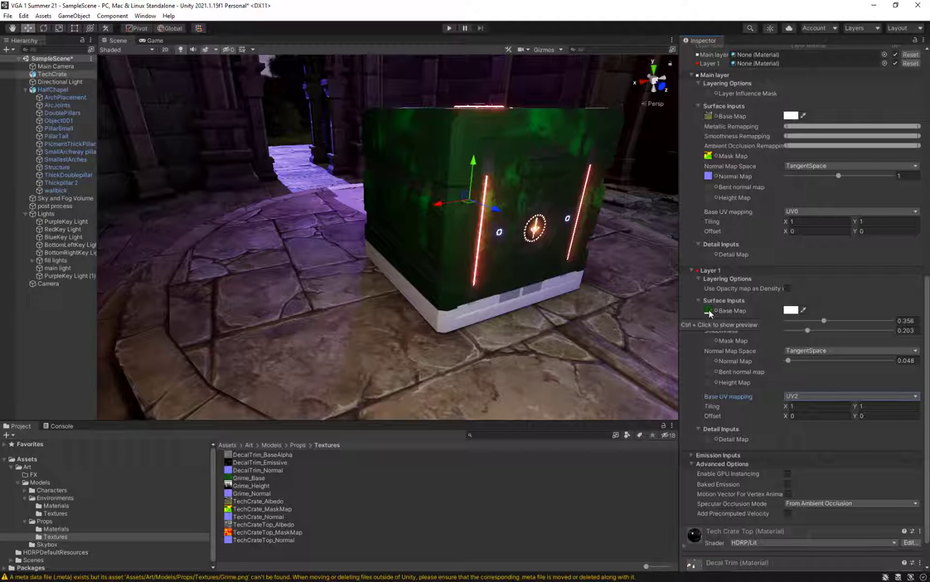
Step: Assign the grime base texture to Layer 1 and inspect the green grime on the crate
left_click(709, 313)
type("1")
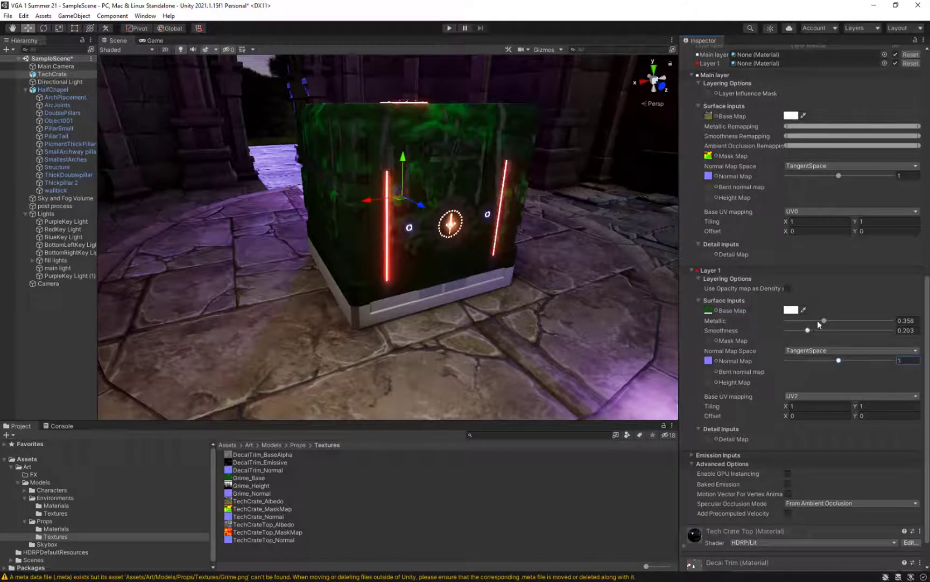
left_click_drag(823, 320, 788, 320)
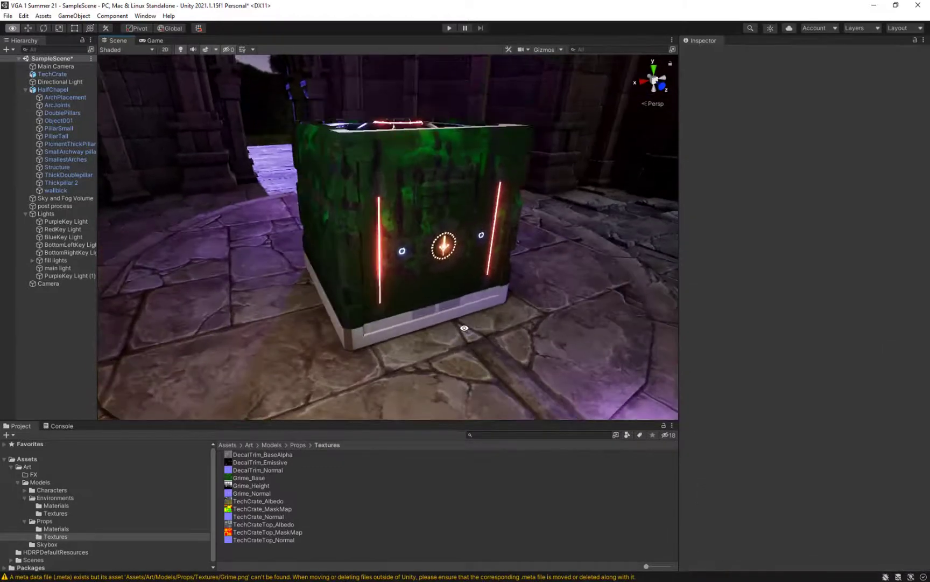
left_click(52, 73)
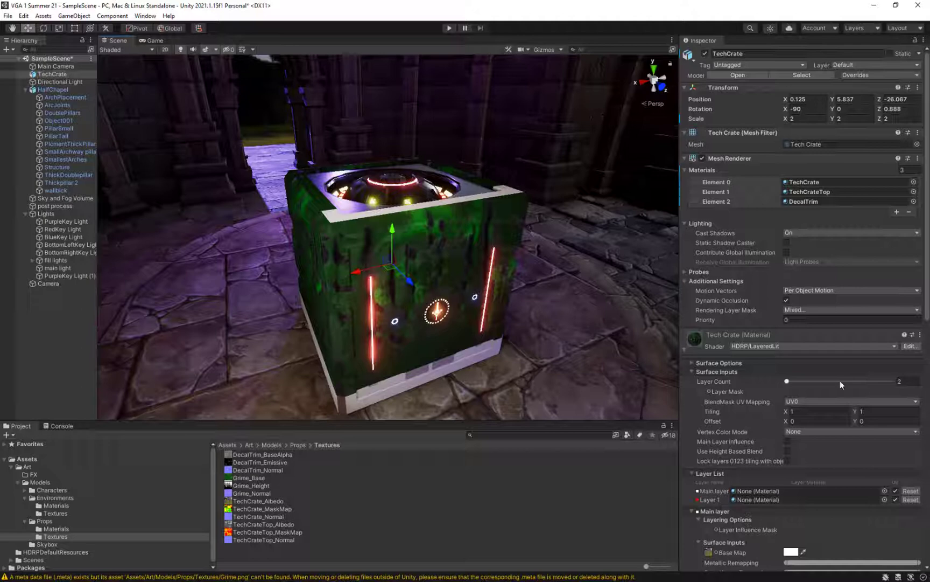
Step: Enable main layer influence on the Tech Crate material and collapse the lighting settings
scroll("down", 3)
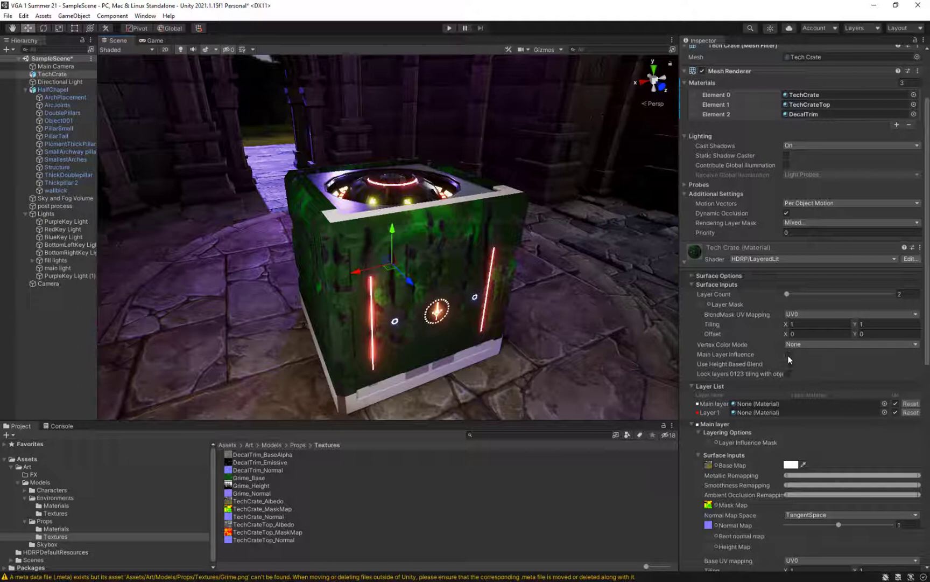
left_click(789, 354)
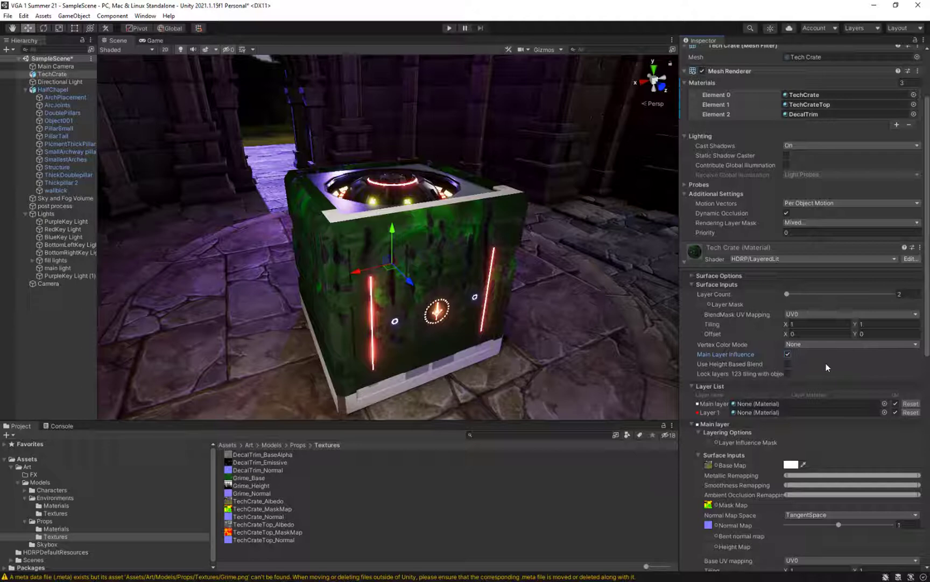
left_click(691, 275)
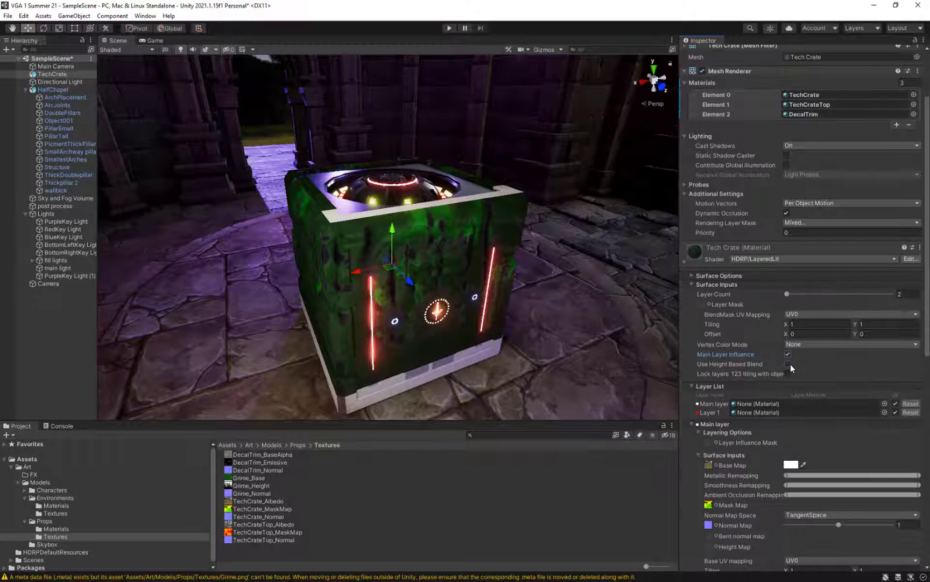
scroll("down", 3)
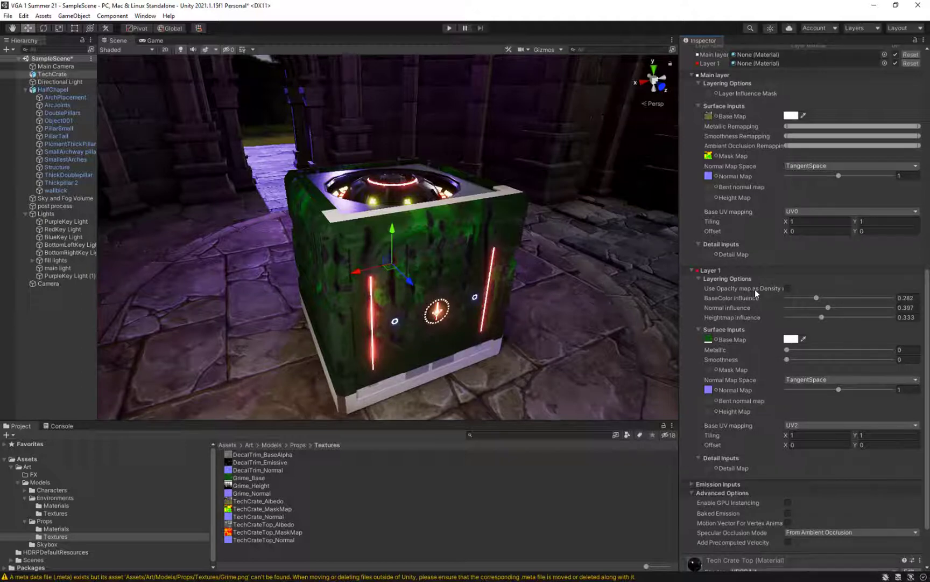
mouse_move(792, 292)
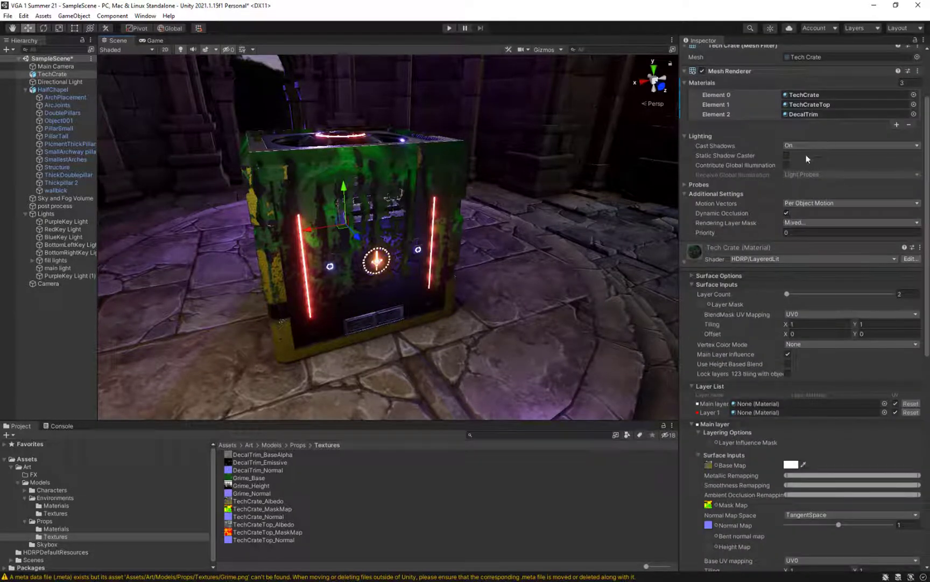
left_click(691, 135)
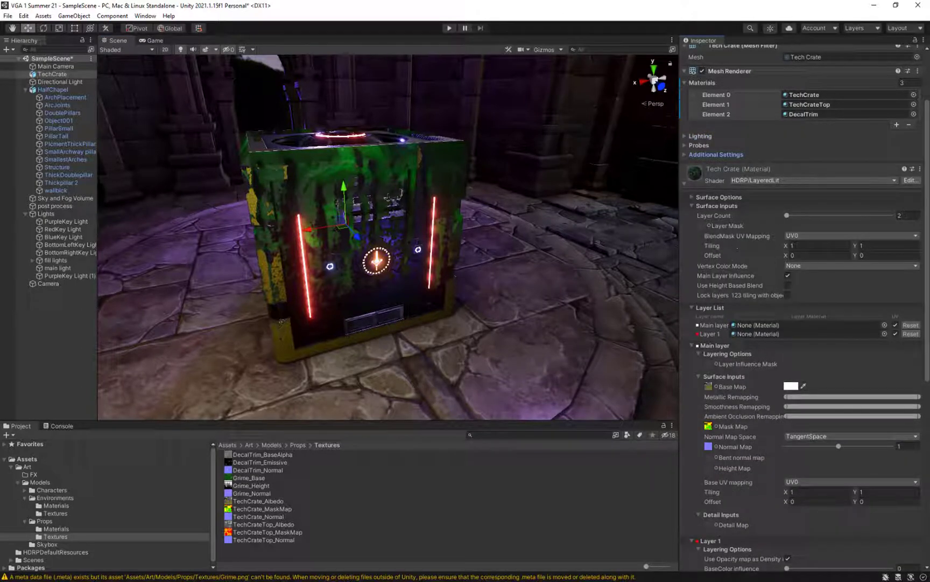
Step: Set Layer 1 base color influence 0.37, normal influence 0.619, normal 0.442, smoothness 0.152
scroll("down", 3)
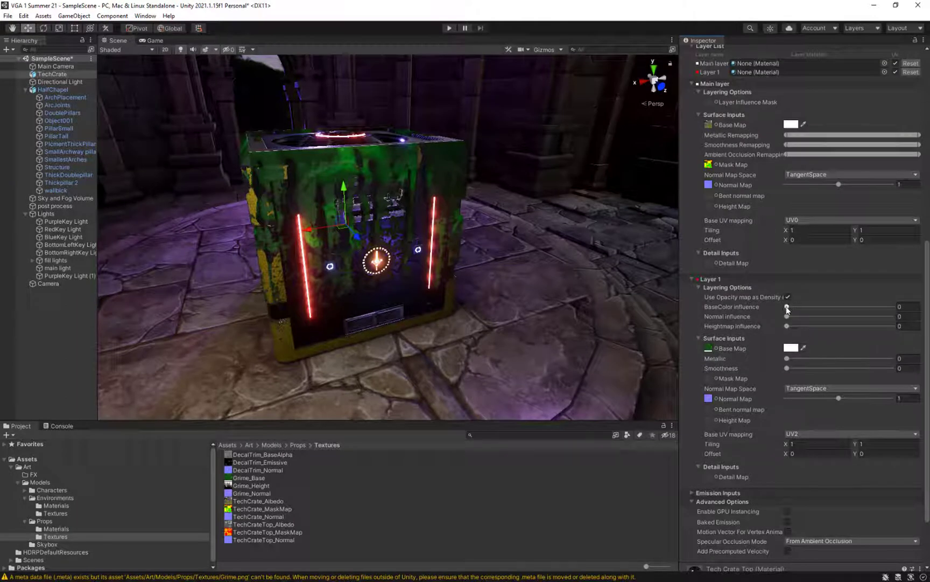
left_click_drag(790, 307, 891, 307)
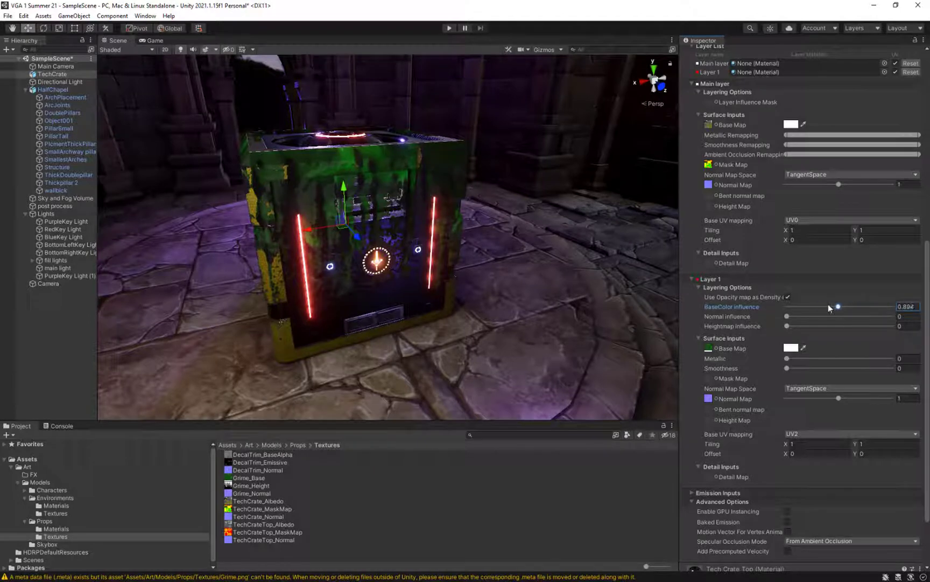
left_click_drag(838, 307, 787, 307)
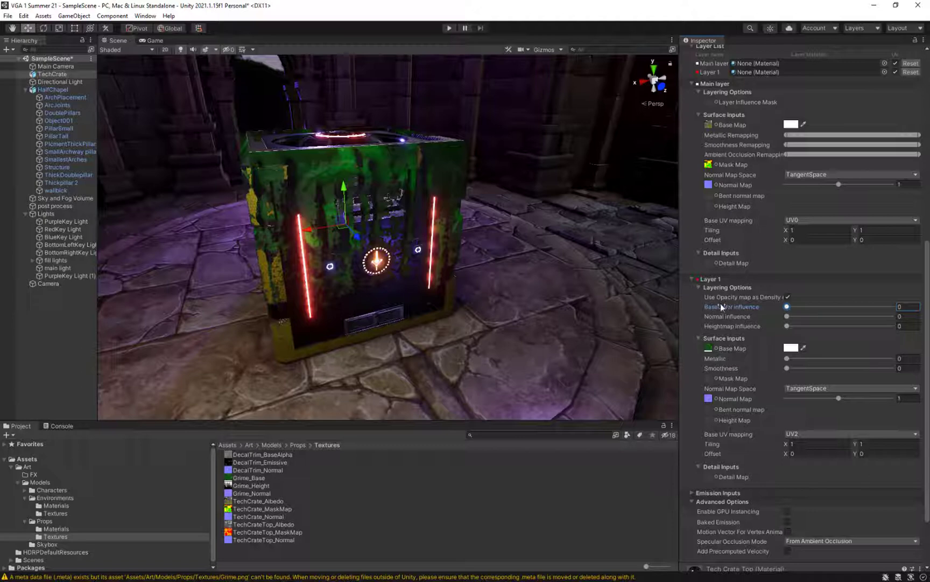
left_click_drag(787, 306, 831, 307)
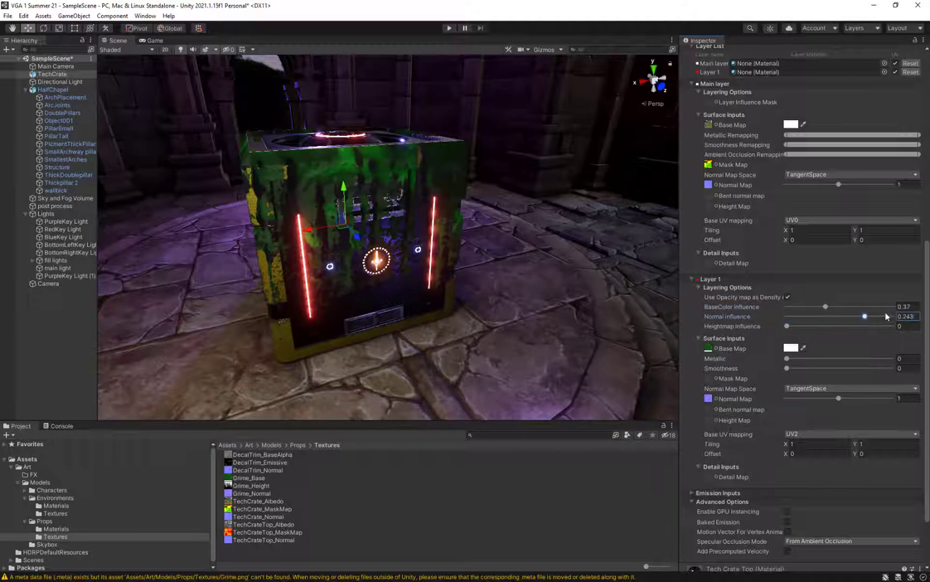
left_click_drag(864, 316, 852, 316)
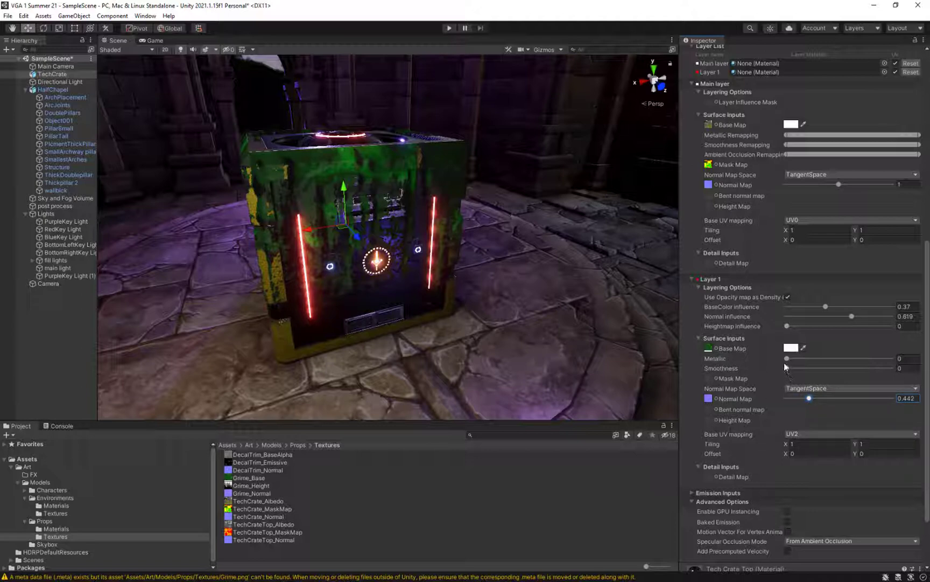
left_click_drag(788, 358, 803, 358)
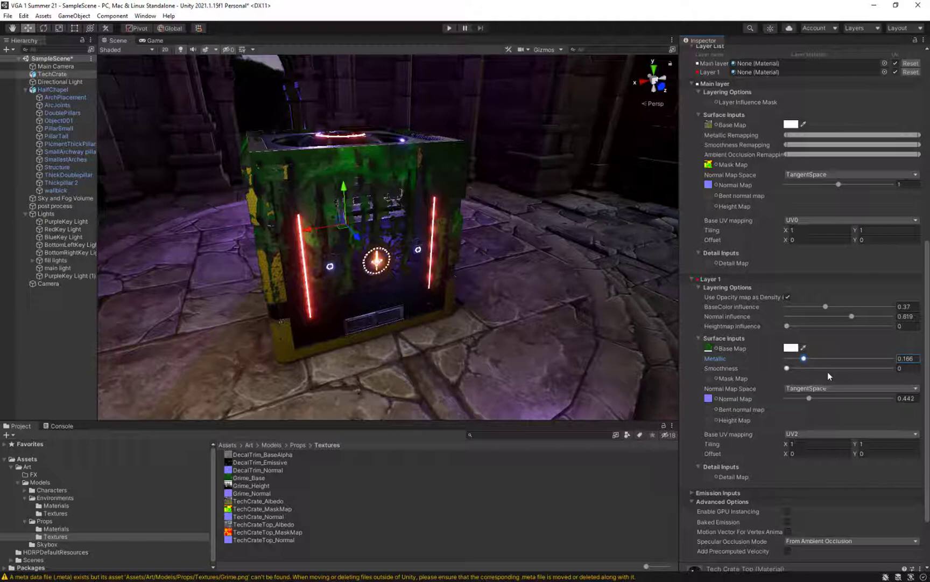
left_click_drag(786, 367, 805, 368)
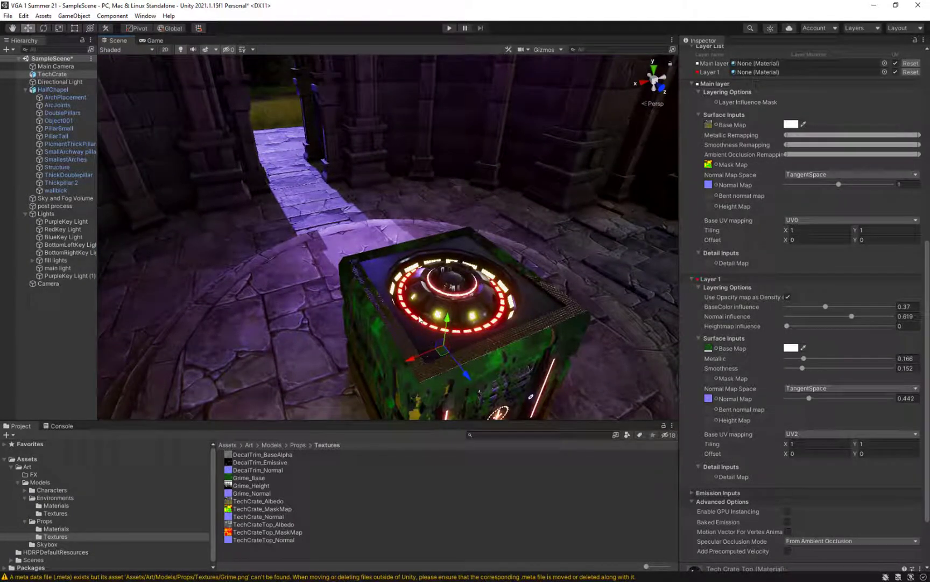
mouse_move(535, 344)
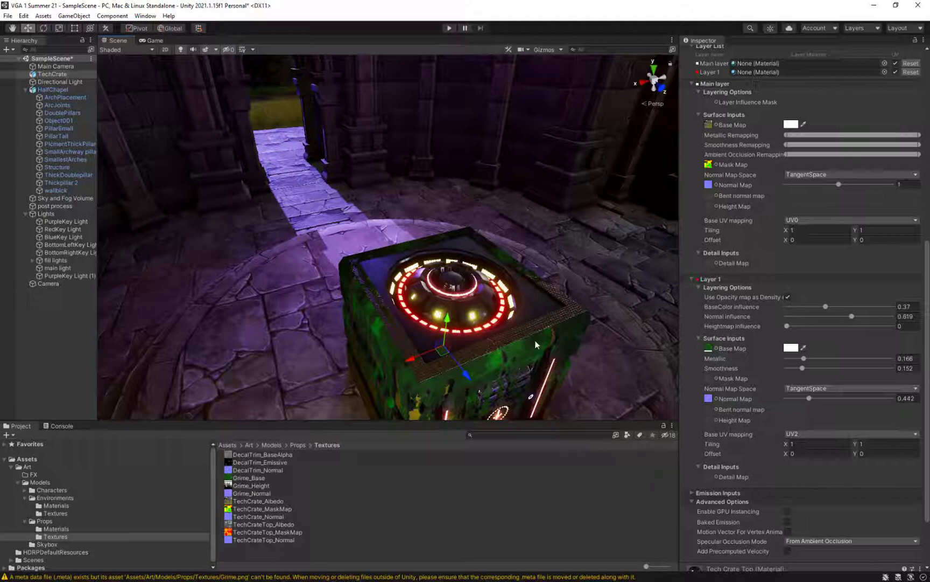
mouse_move(603, 383)
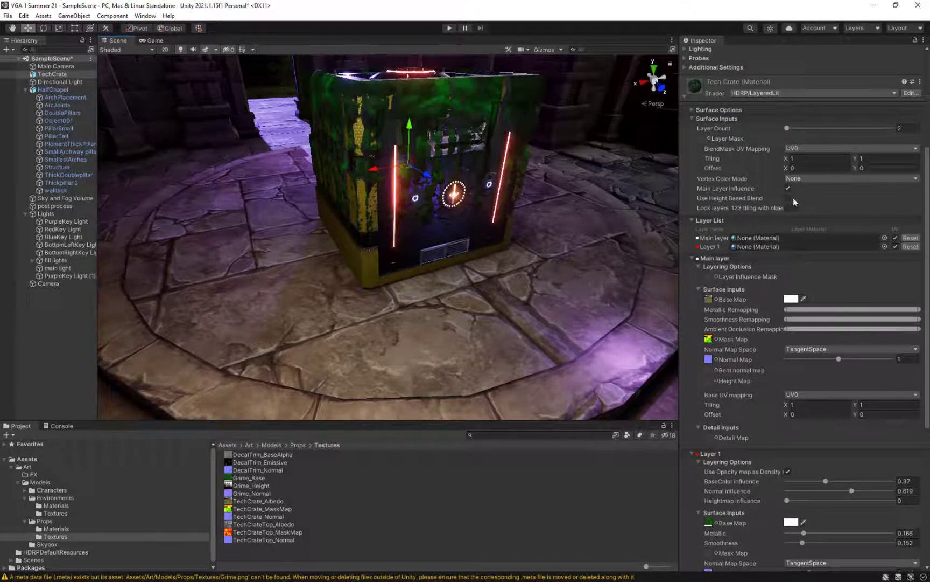
Step: Give Layer 1 its height map and set the height blend transition to about 0.023
scroll("down", 3)
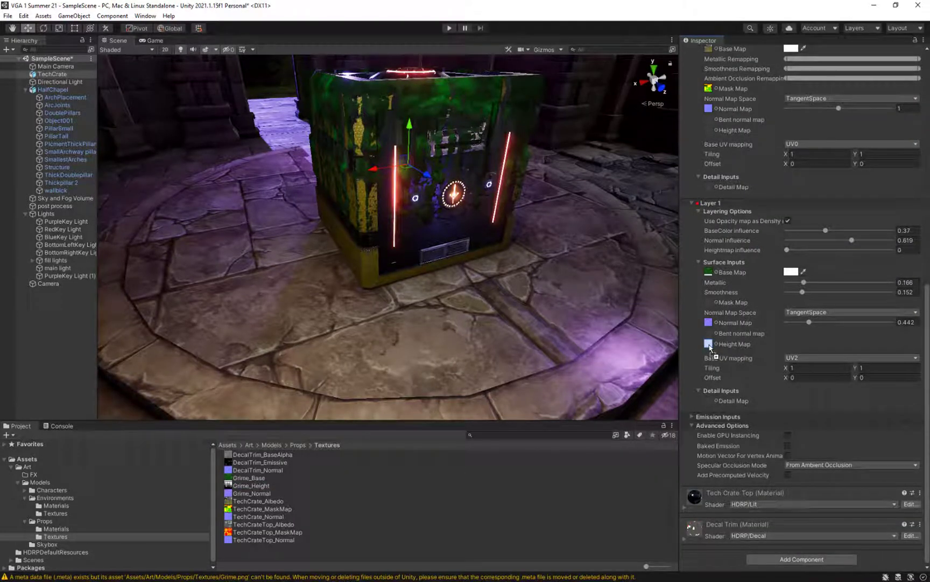
left_click(708, 344)
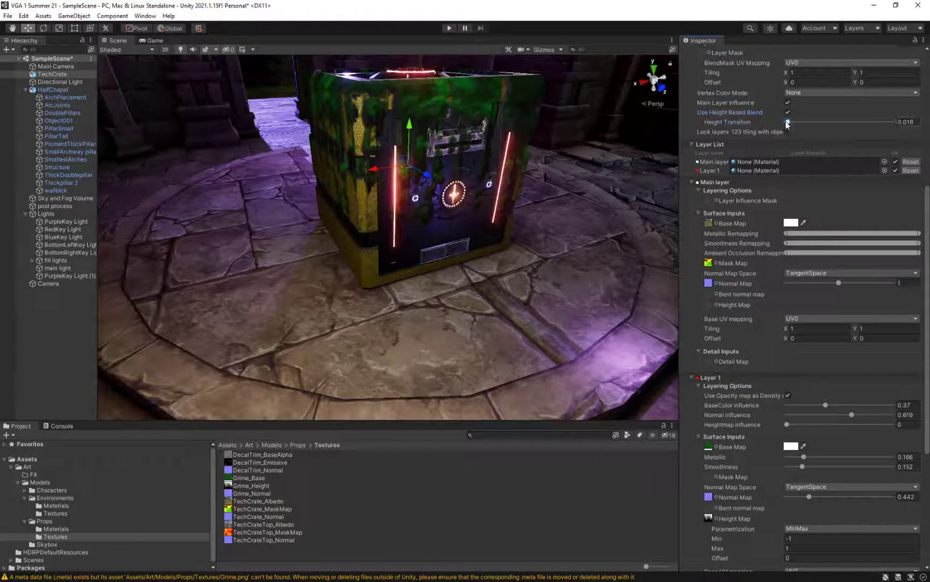
left_click_drag(788, 123, 791, 123)
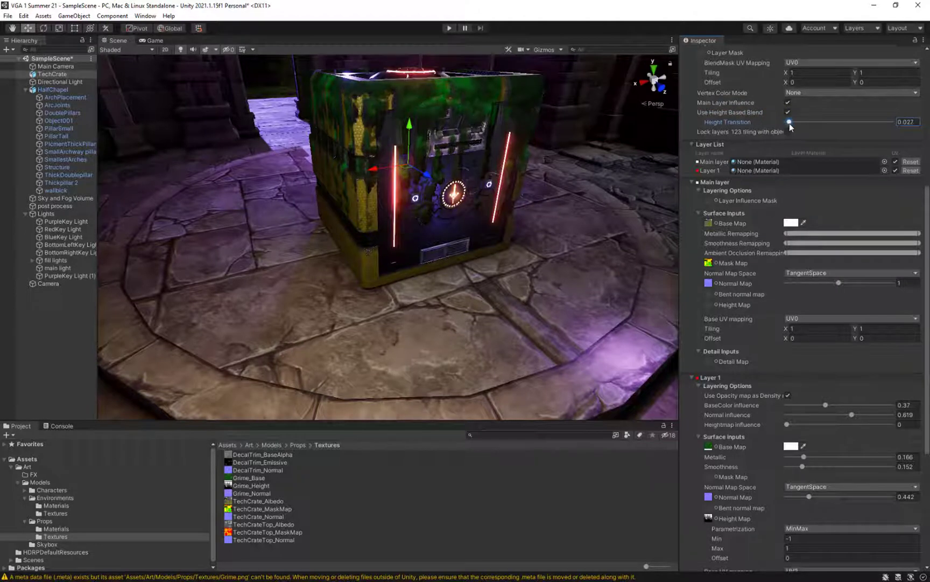
left_click_drag(792, 121, 789, 122)
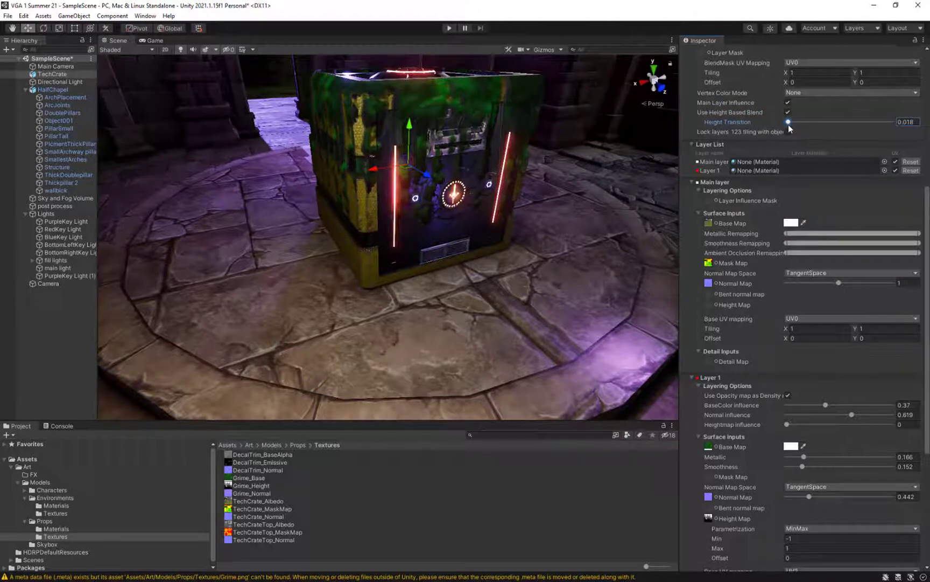
left_click_drag(789, 121, 798, 122)
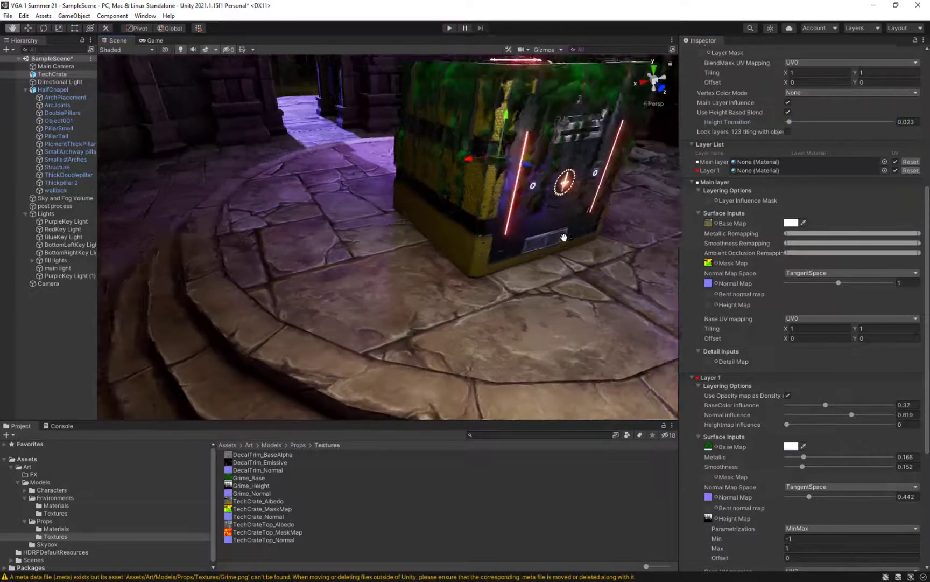
left_click_drag(563, 237, 543, 242)
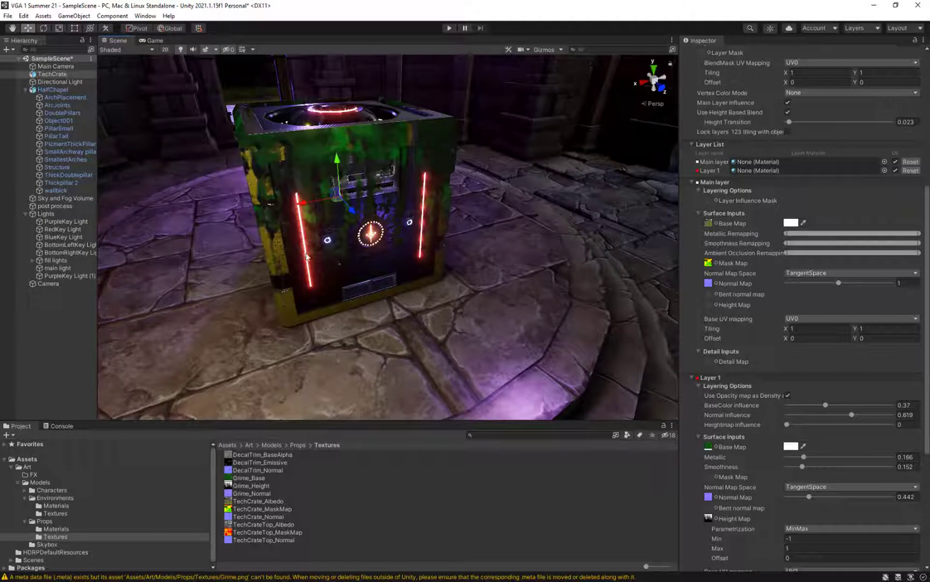
mouse_move(433, 153)
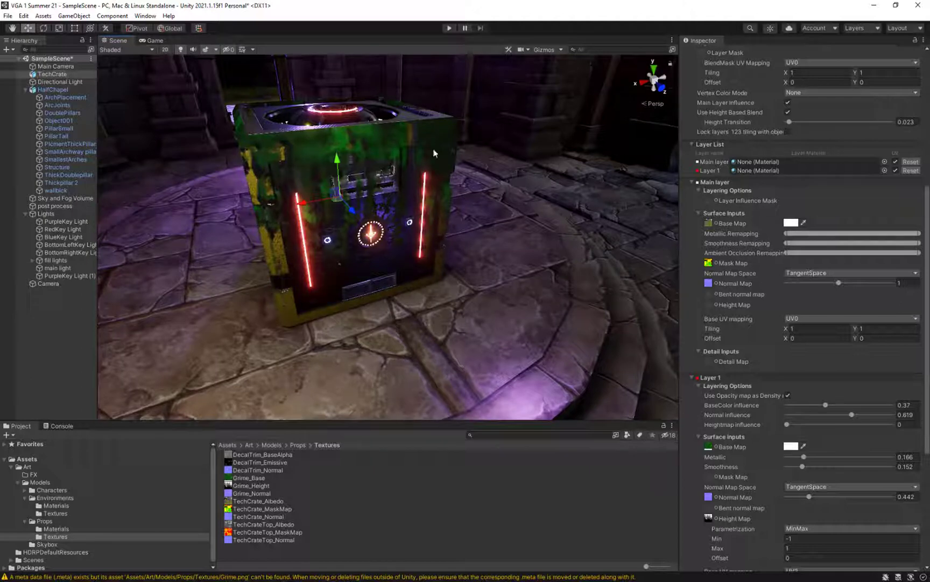
mouse_move(475, 292)
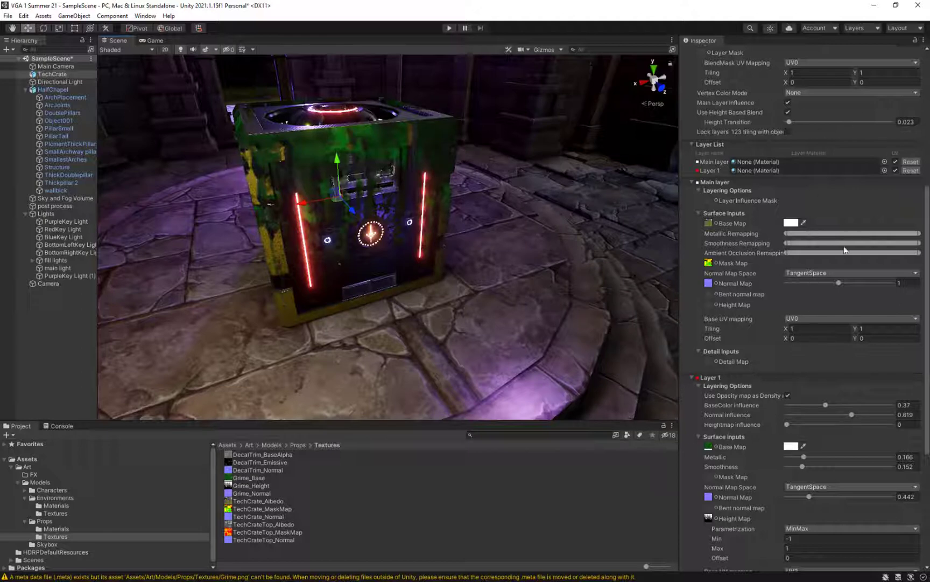
scroll("down", 3)
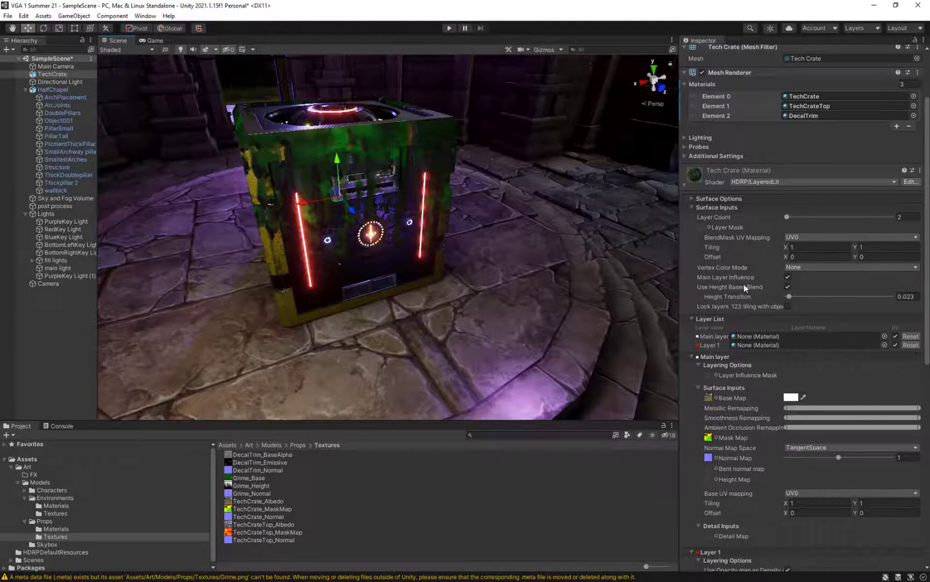
Step: Set the grime layer's UV2 Tiling X to 1.5
scroll("down", 3)
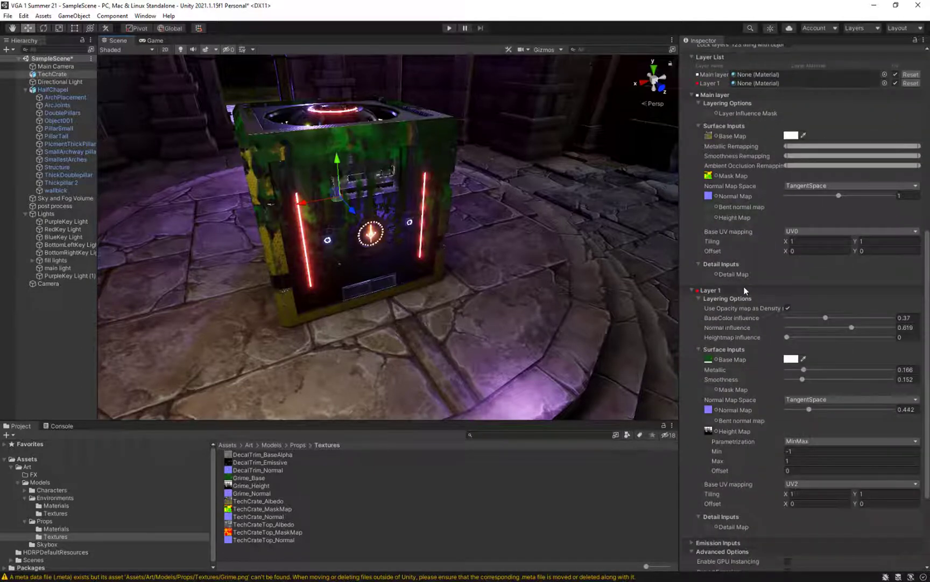
scroll("down", 3)
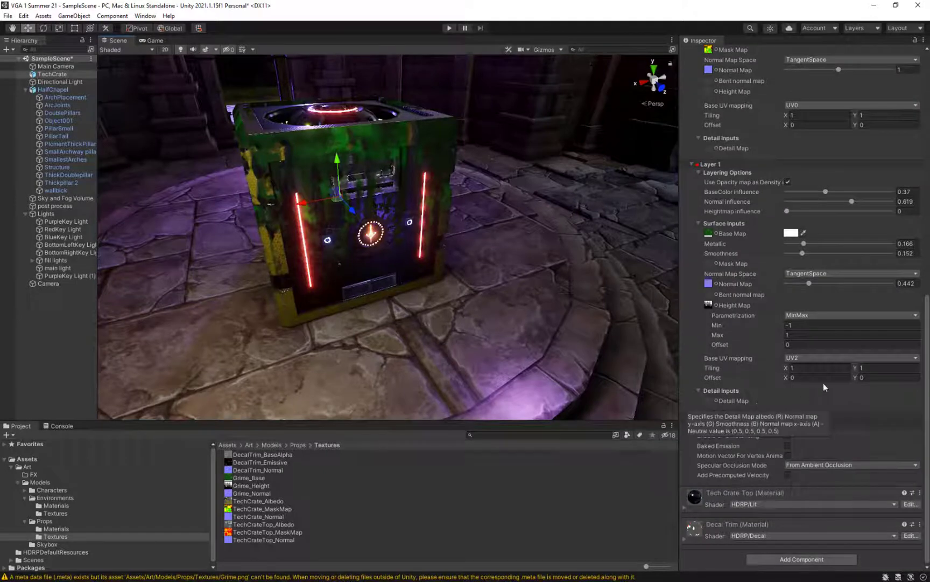
left_click(819, 368)
type("2")
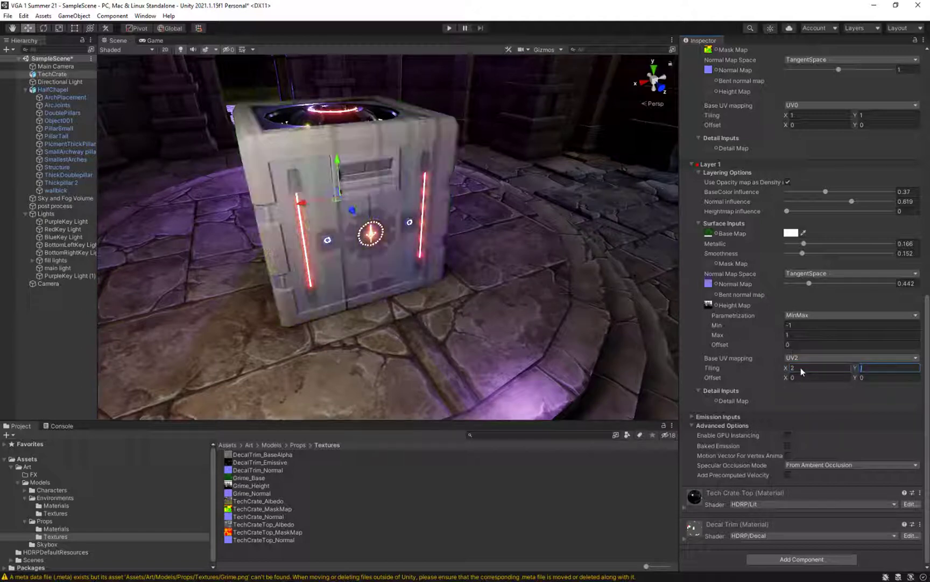
type(".5")
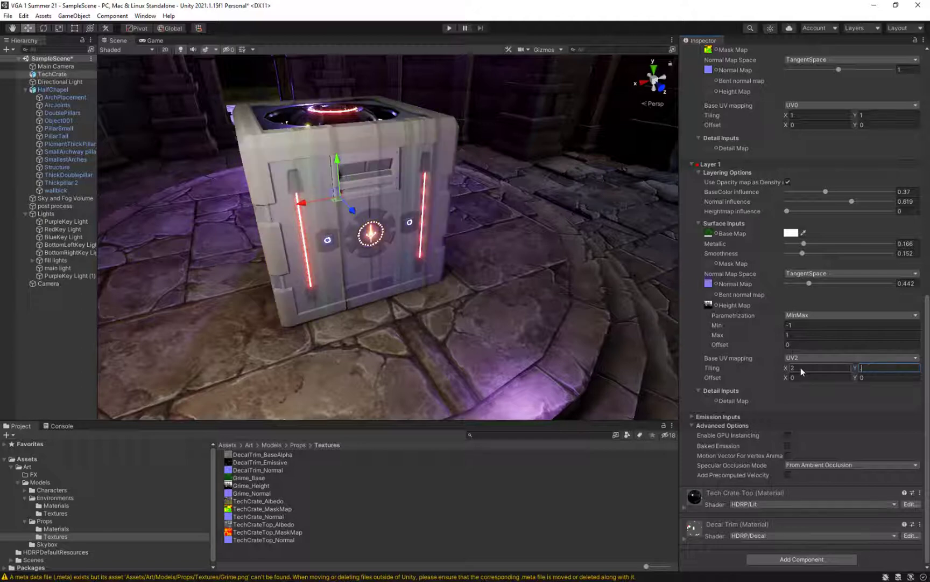
type("1")
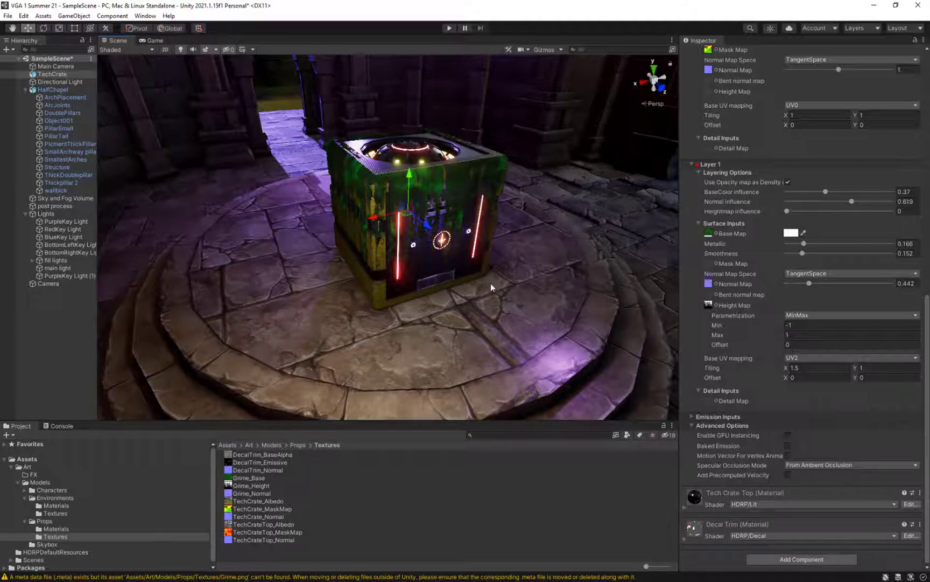
mouse_move(479, 334)
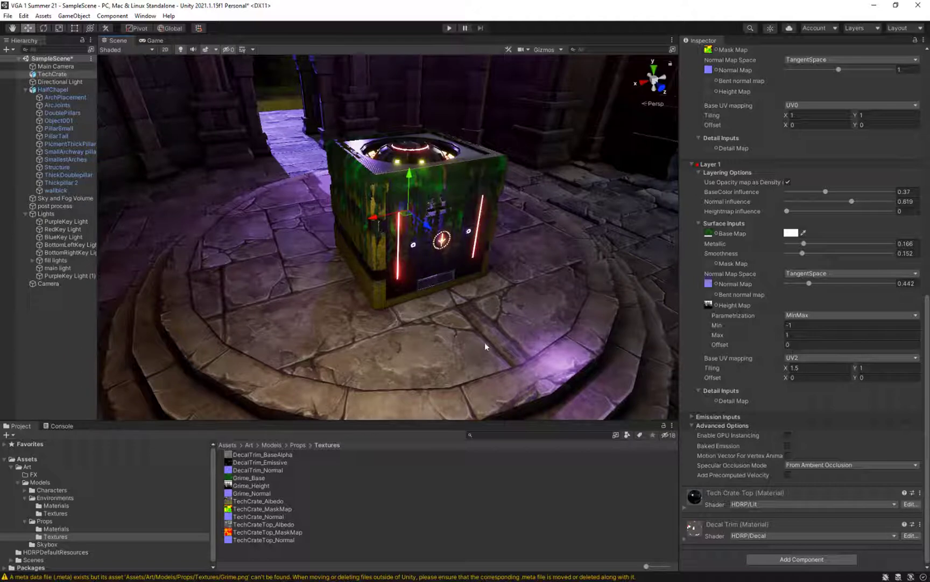
mouse_move(345, 360)
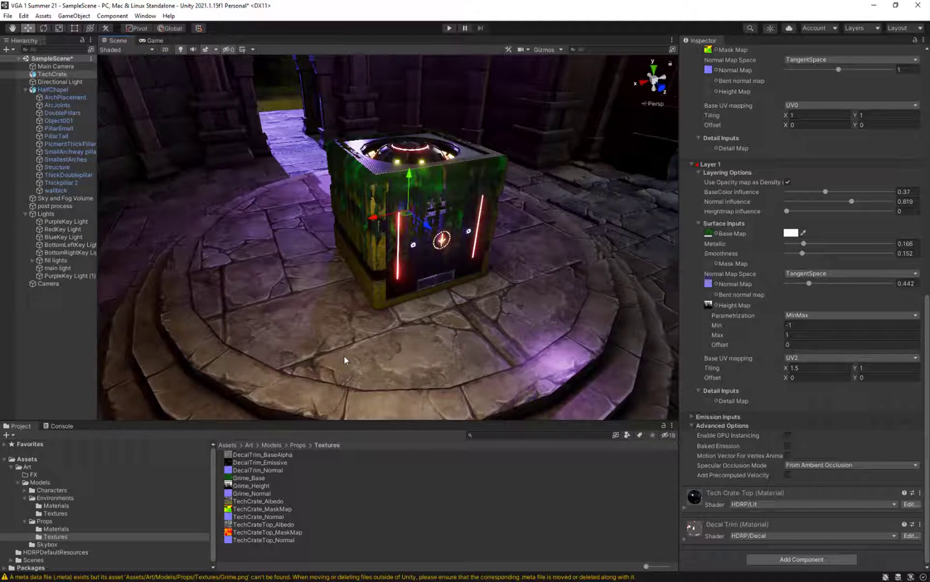
mouse_move(436, 197)
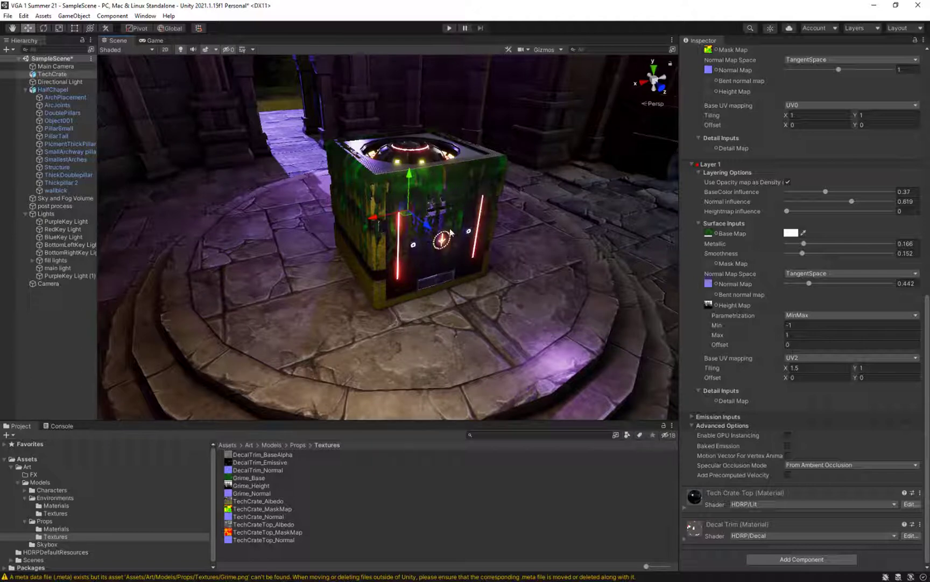
mouse_move(508, 338)
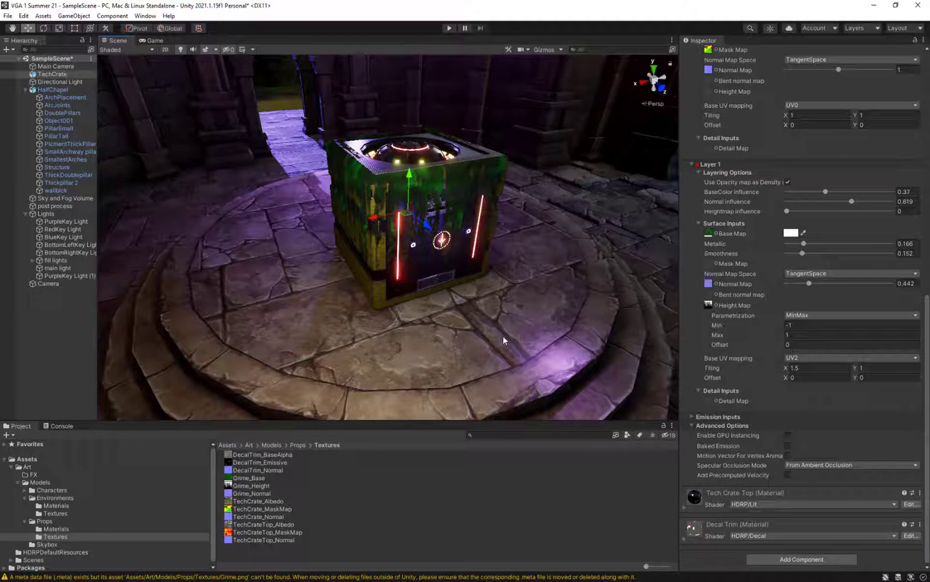
mouse_move(496, 379)
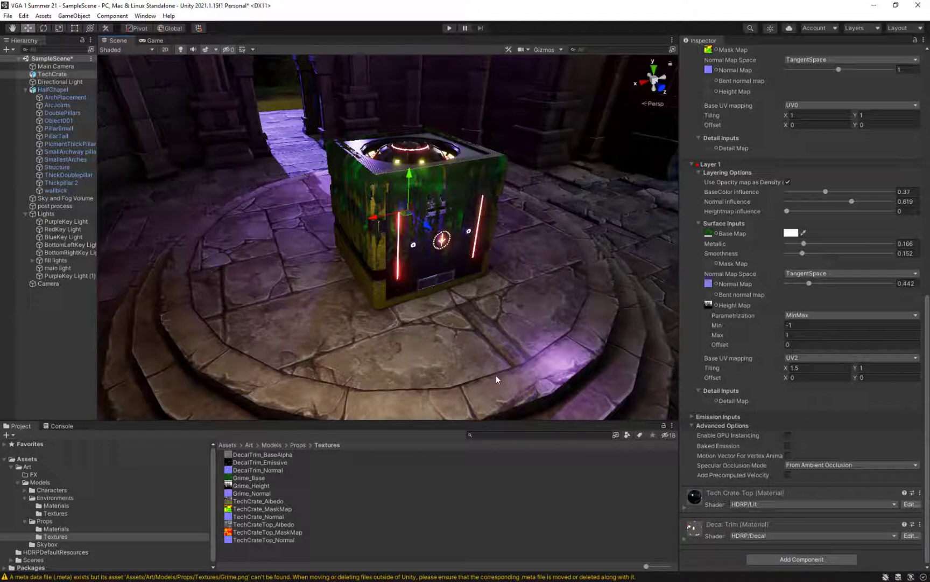